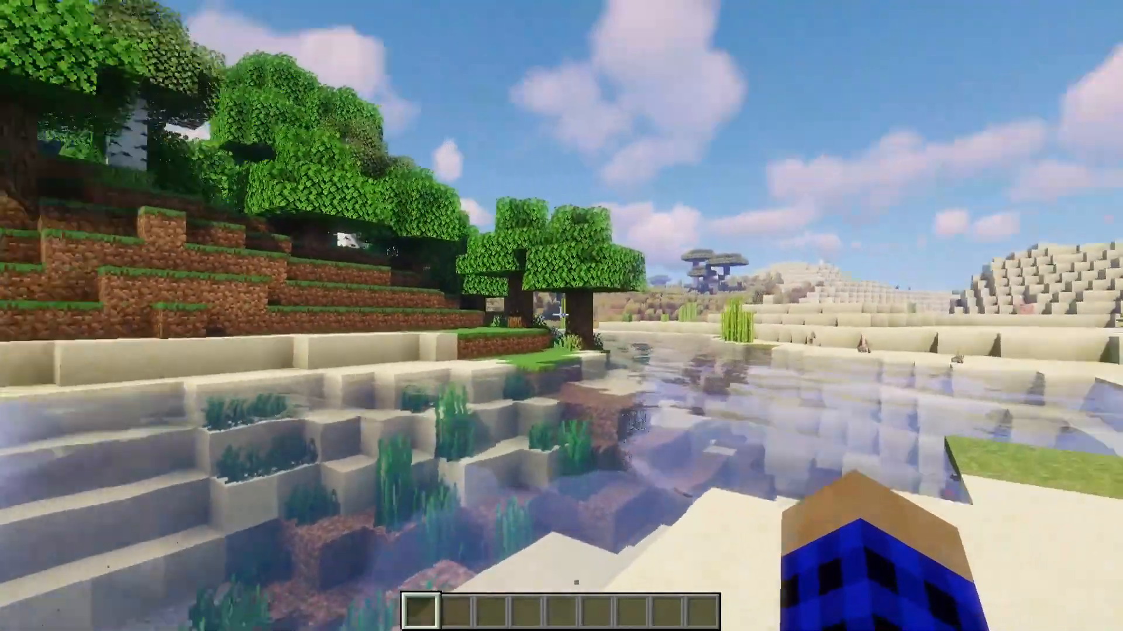
pyautogui.moveTo(561, 316)
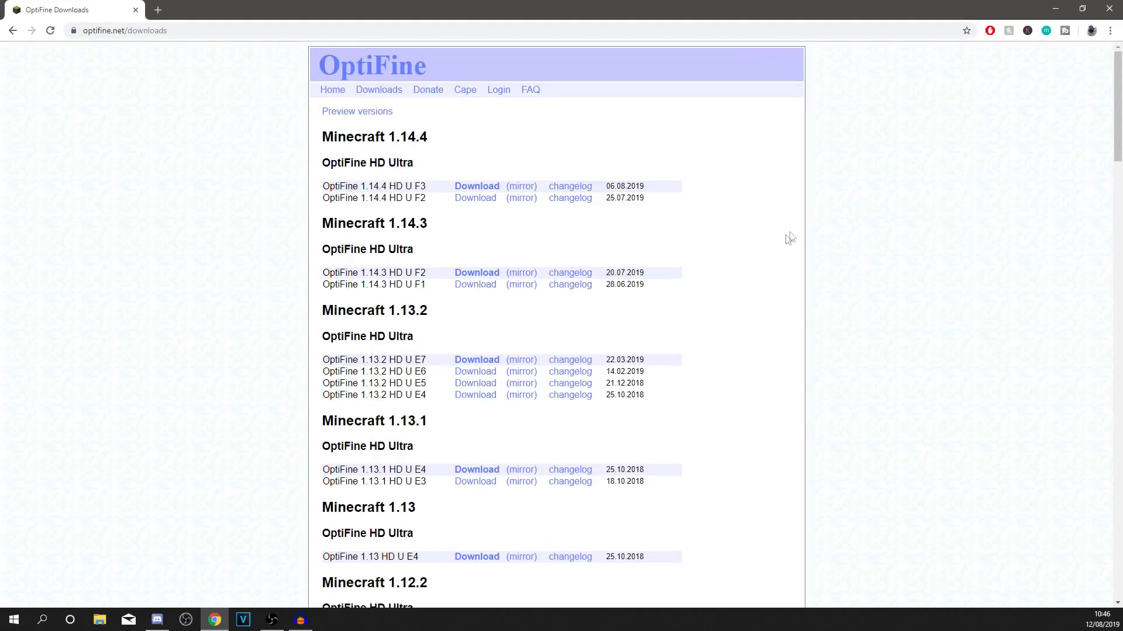
pyautogui.moveTo(91, 48)
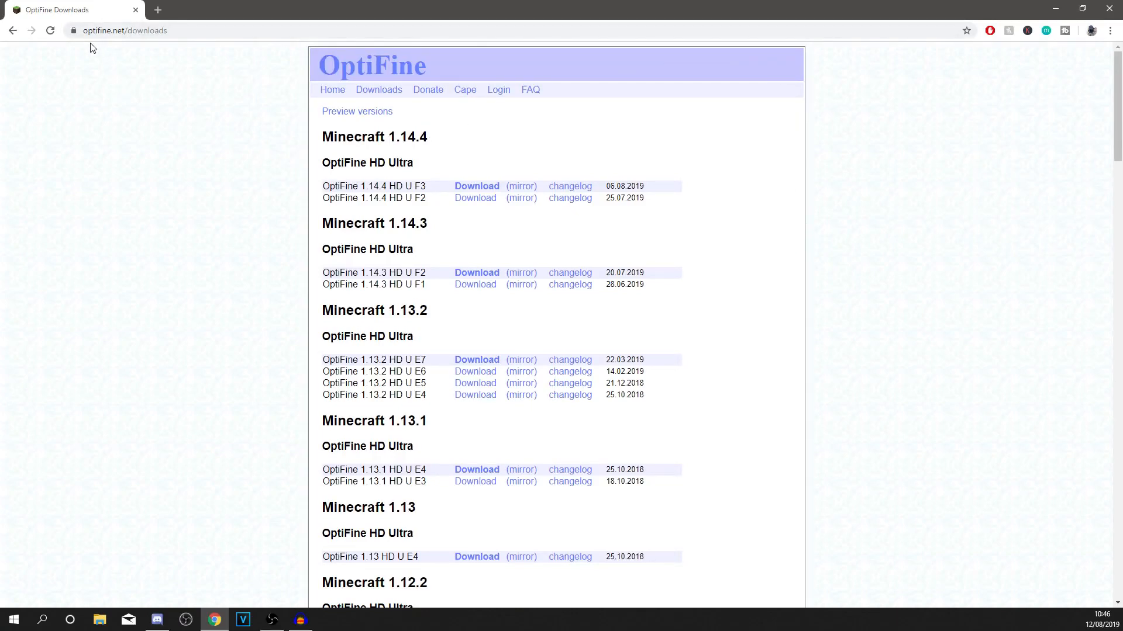
# Step: Pause AdBlock on all sites and follow the OptiFine 1.14.4 HD U F3 Download link
pyautogui.scroll(-3)
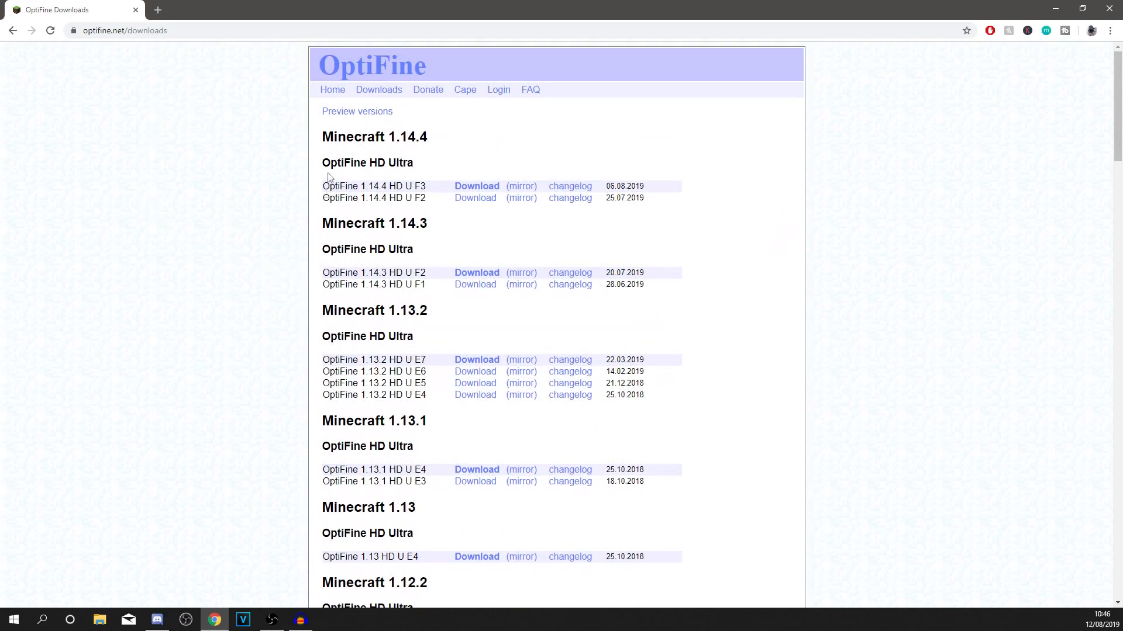
pyautogui.moveTo(239, 151)
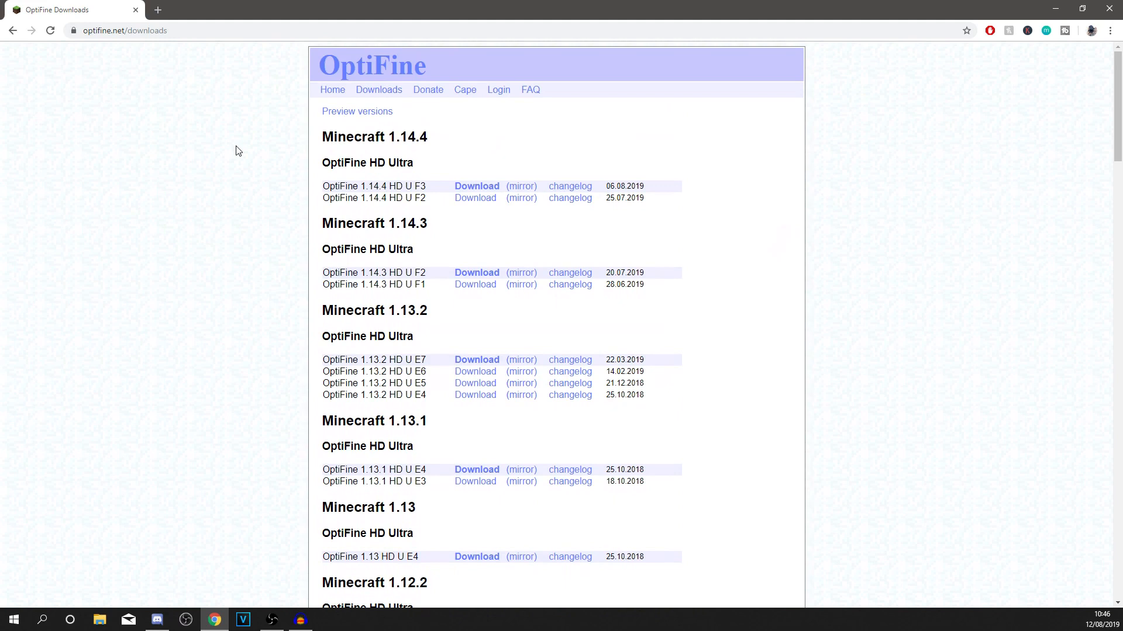
pyautogui.moveTo(330, 167)
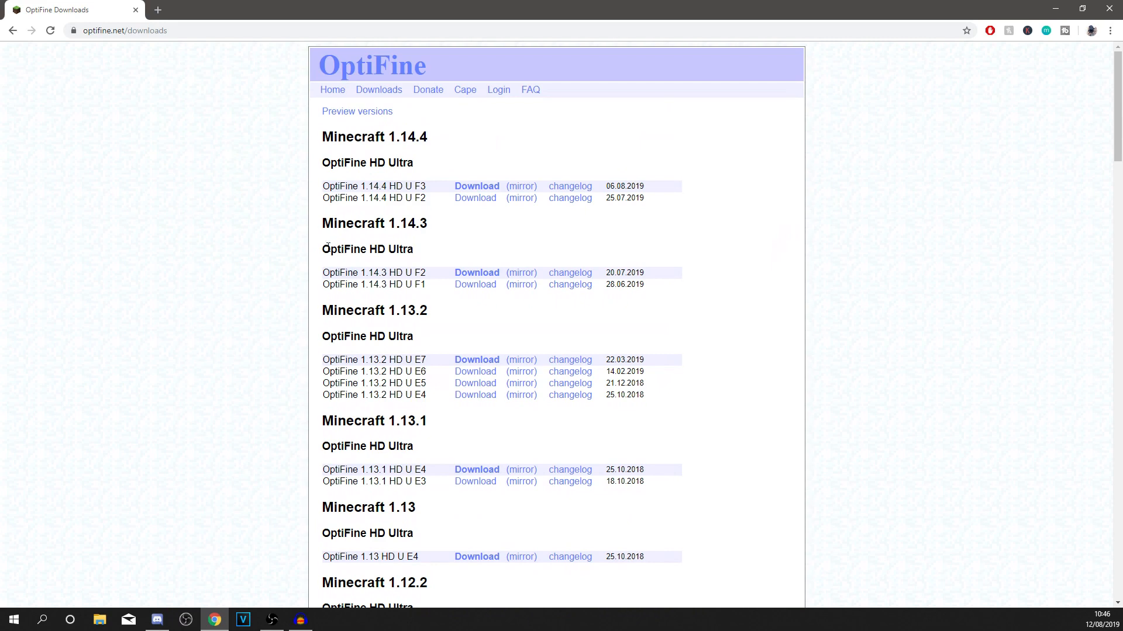
pyautogui.scroll(-3)
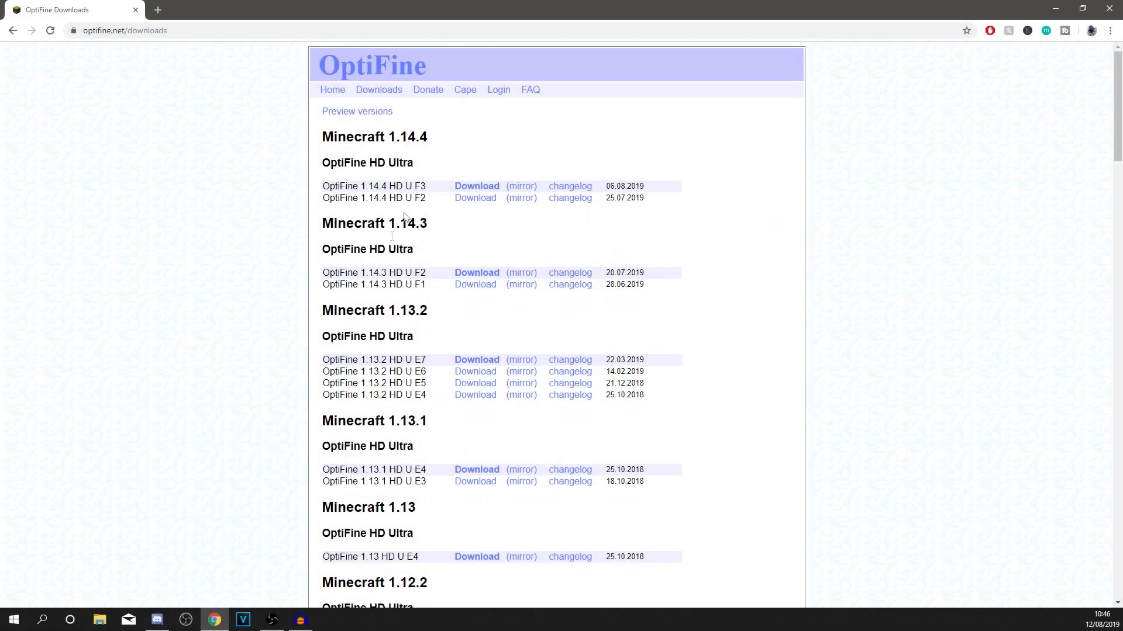
pyautogui.moveTo(474, 198)
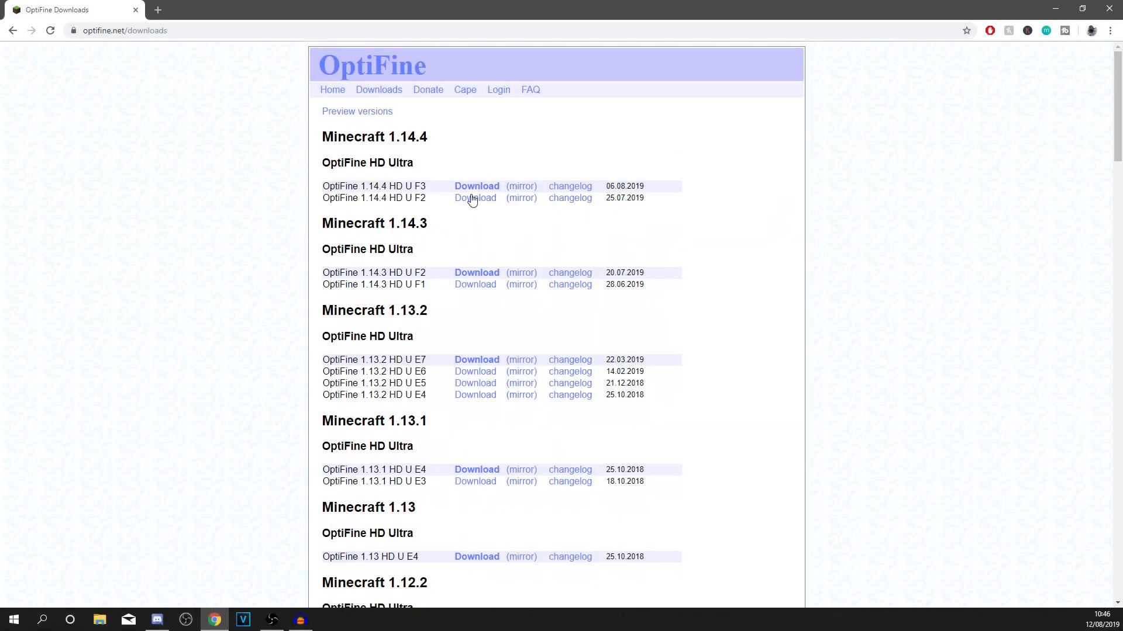
pyautogui.click(476, 186)
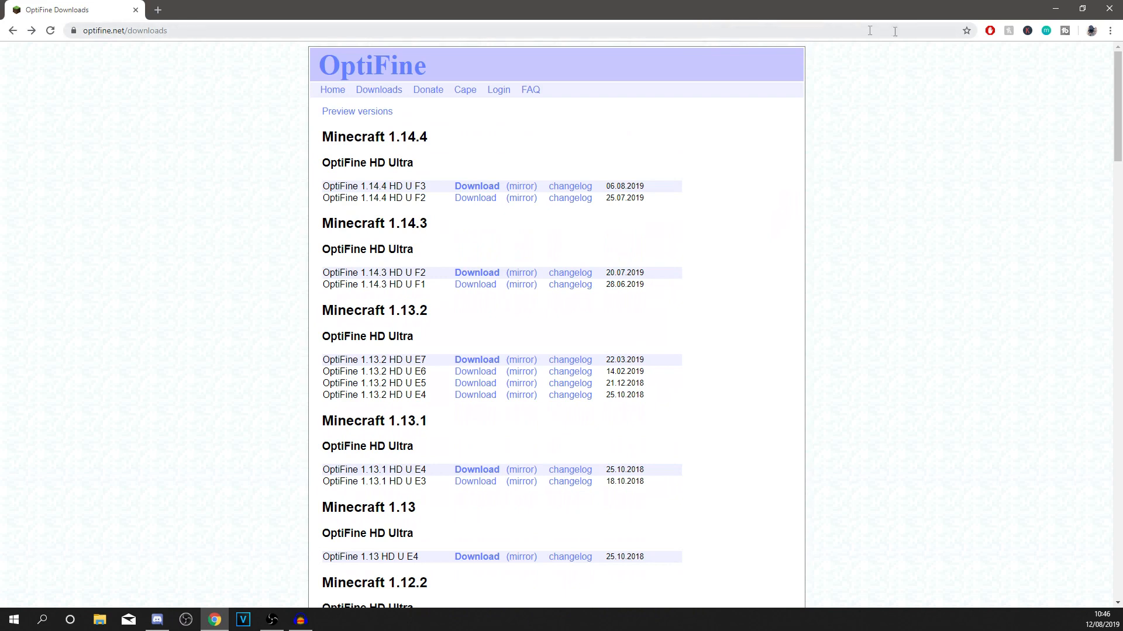
pyautogui.click(989, 30)
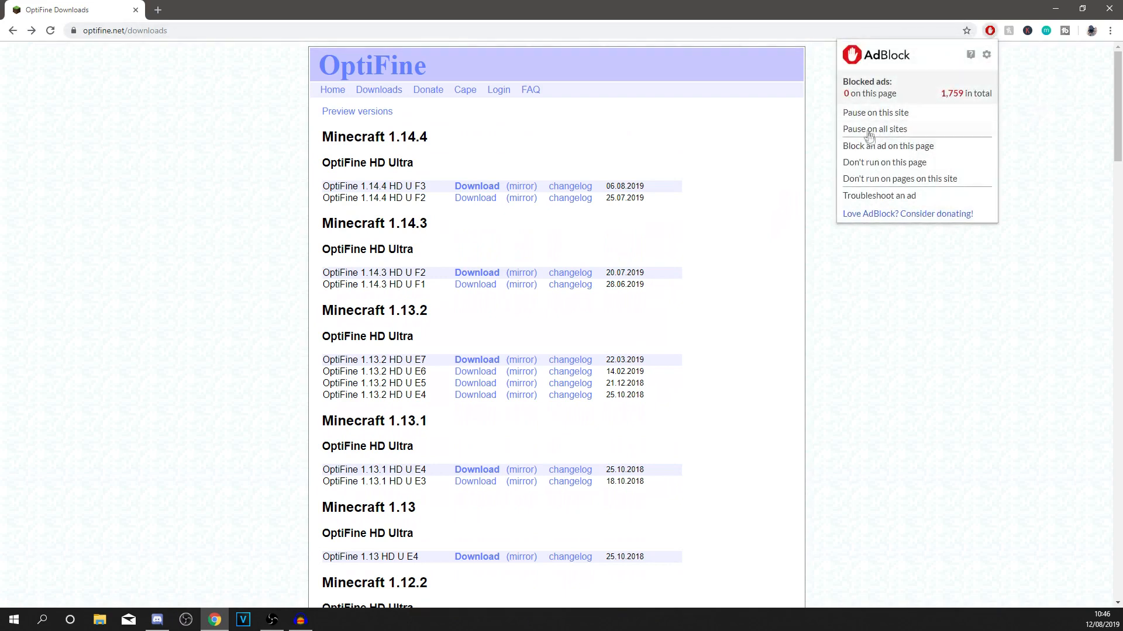
pyautogui.click(476, 186)
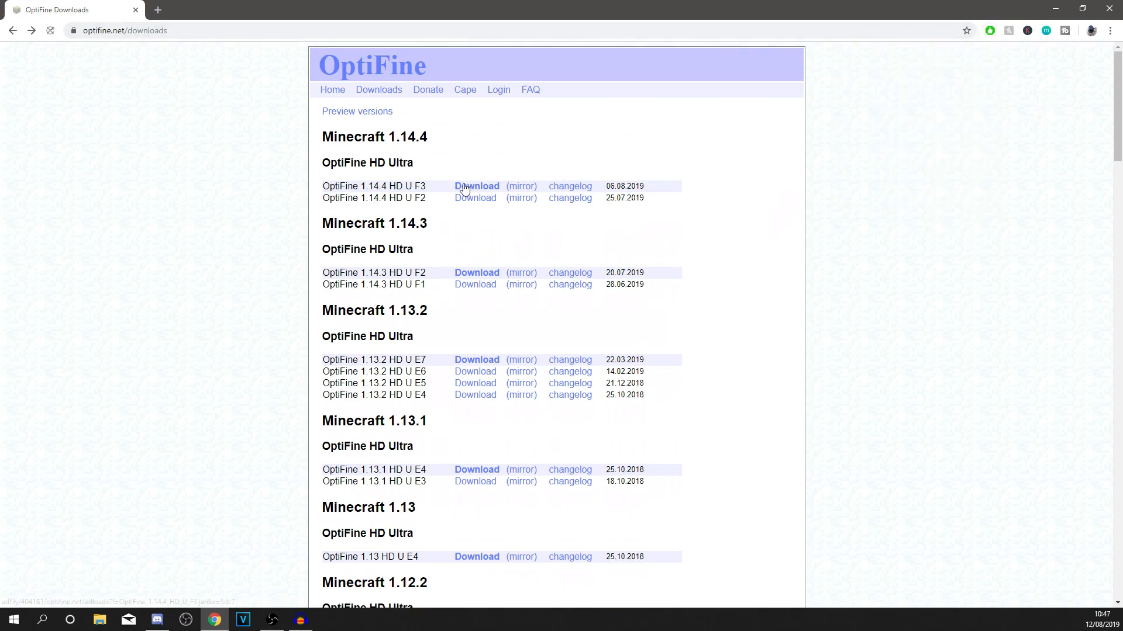
pyautogui.click(476, 185)
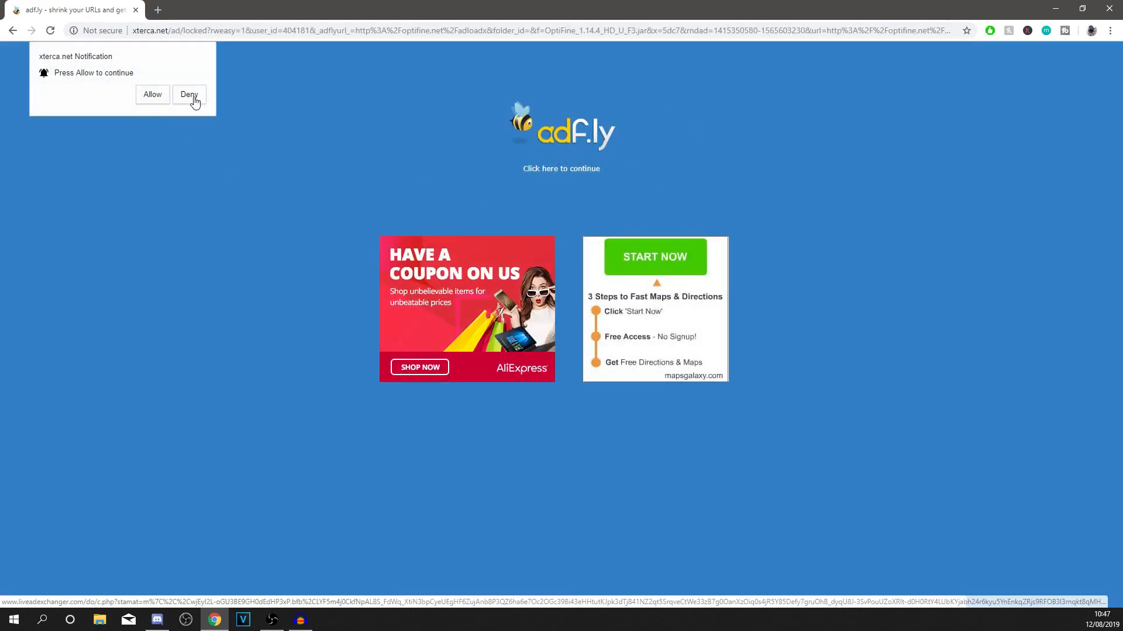
# Step: Deny notifications, skip the adf.ly ad, download OptiFine_1.14.4_HD_U_F3.jar and keep it despite the warning
pyautogui.click(189, 93)
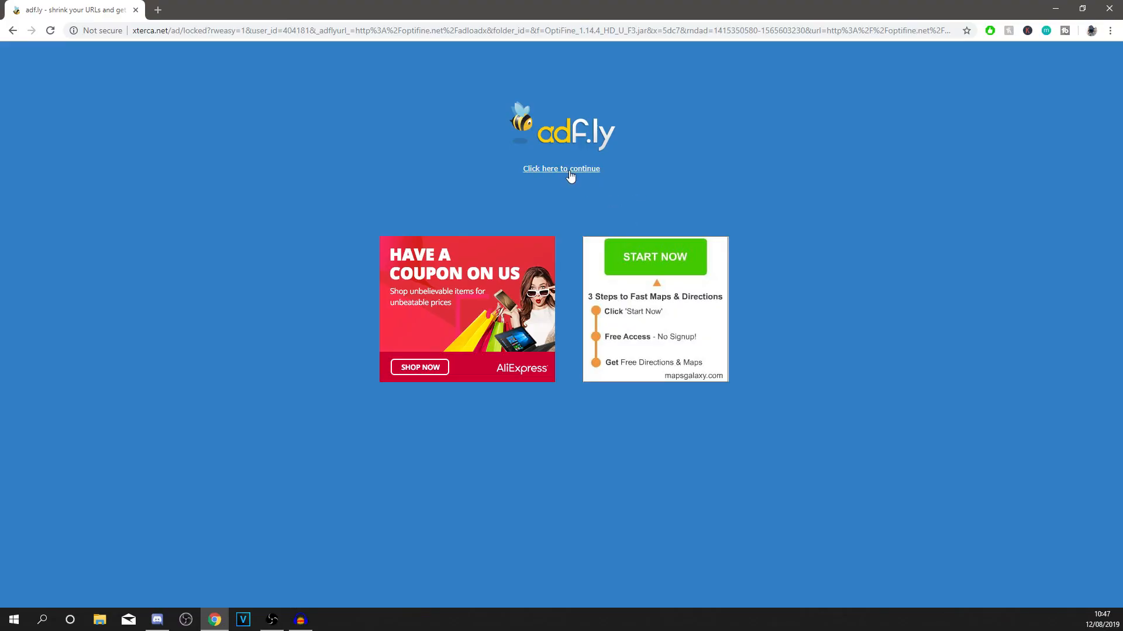
pyautogui.click(561, 168)
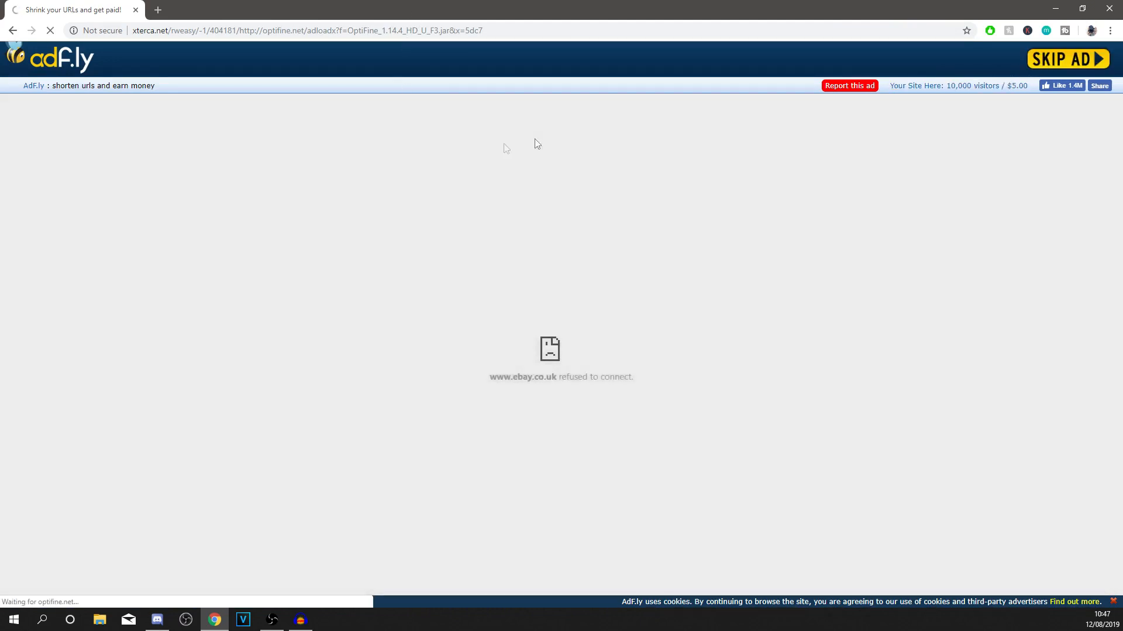
pyautogui.click(1067, 58)
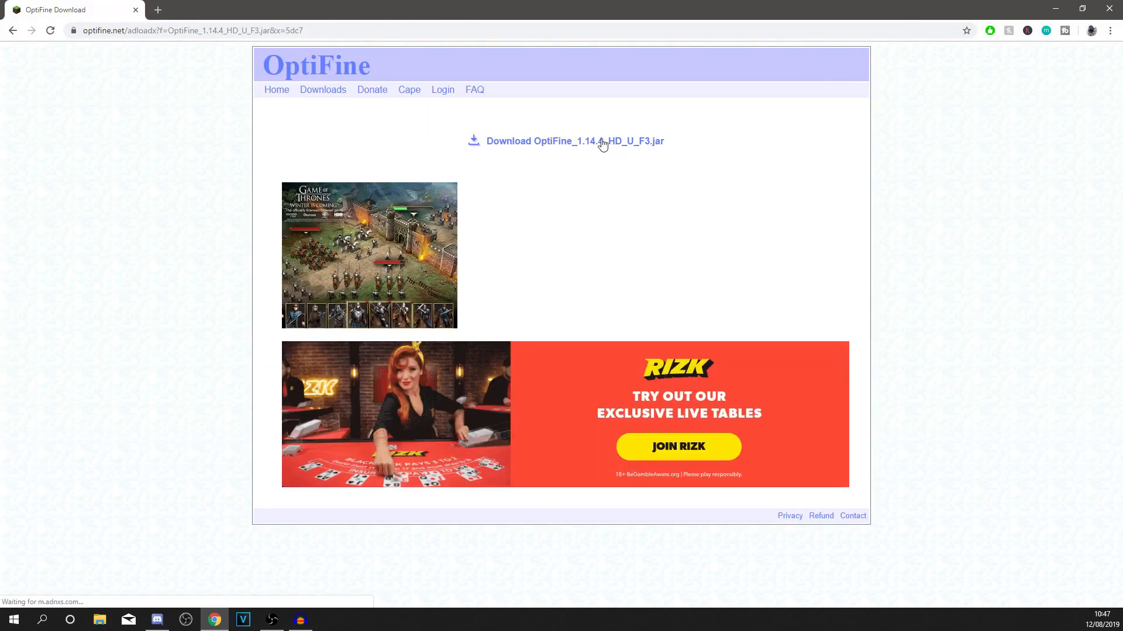
pyautogui.click(574, 140)
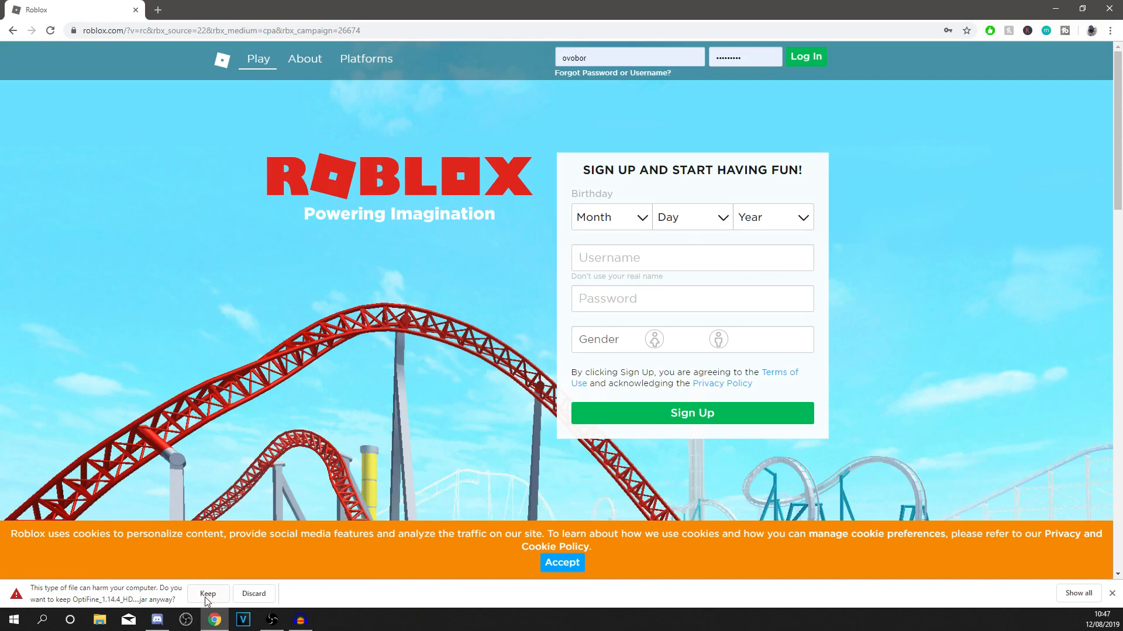
pyautogui.click(208, 594)
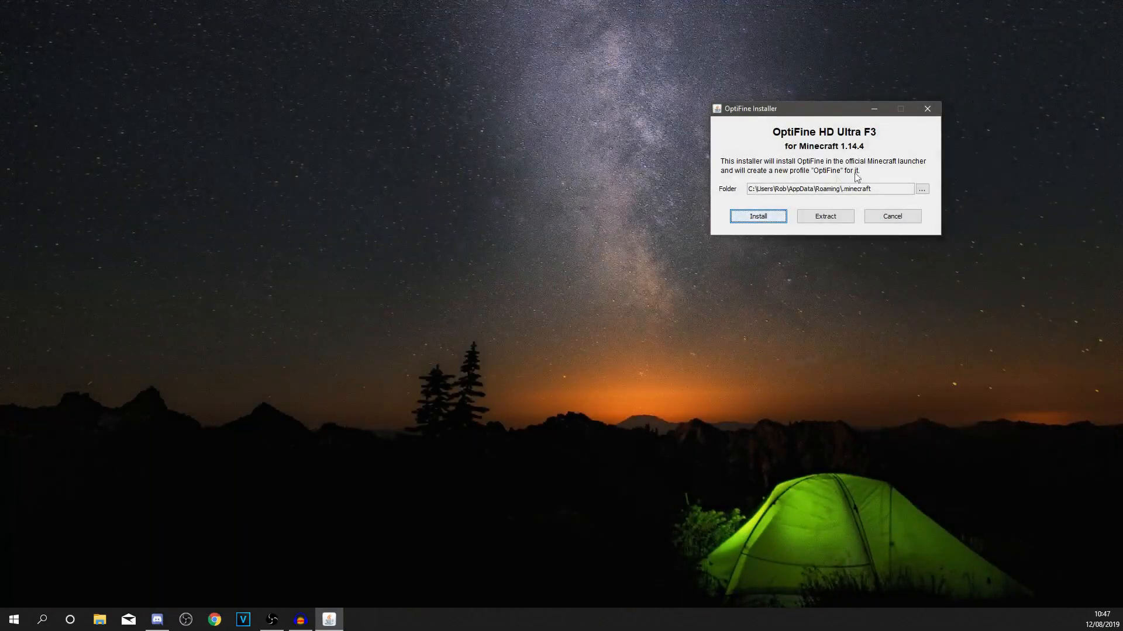
# Step: Install OptiFine HD Ultra F3 for 1.14.4 into the Minecraft folder and confirm the success message
pyautogui.moveTo(823, 107); pyautogui.dragTo(715, 174)
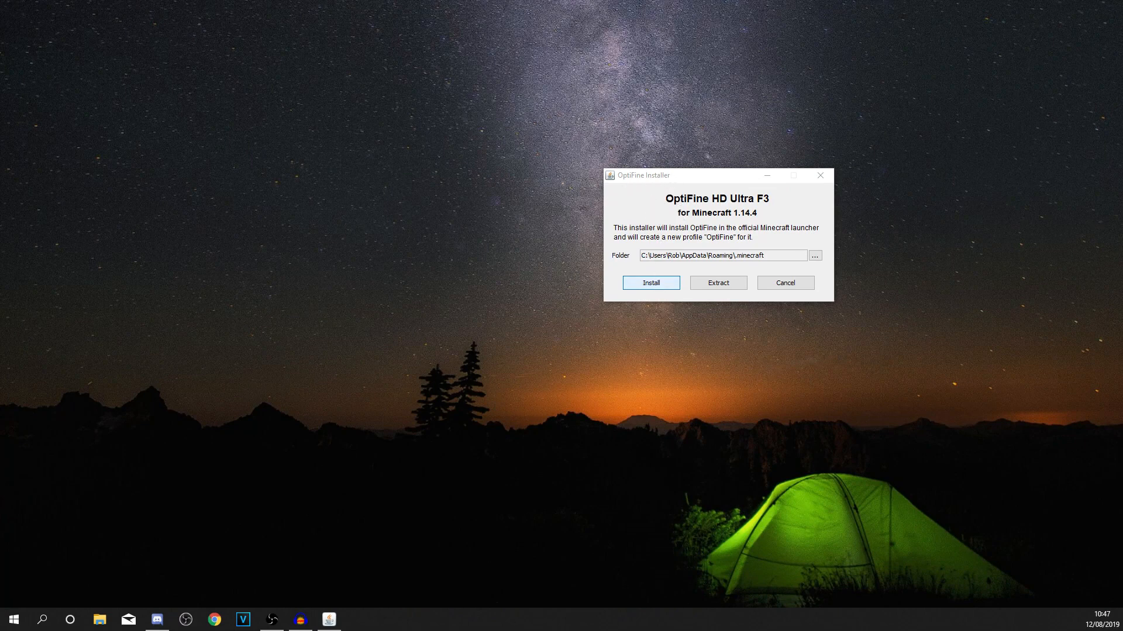
pyautogui.click(649, 282)
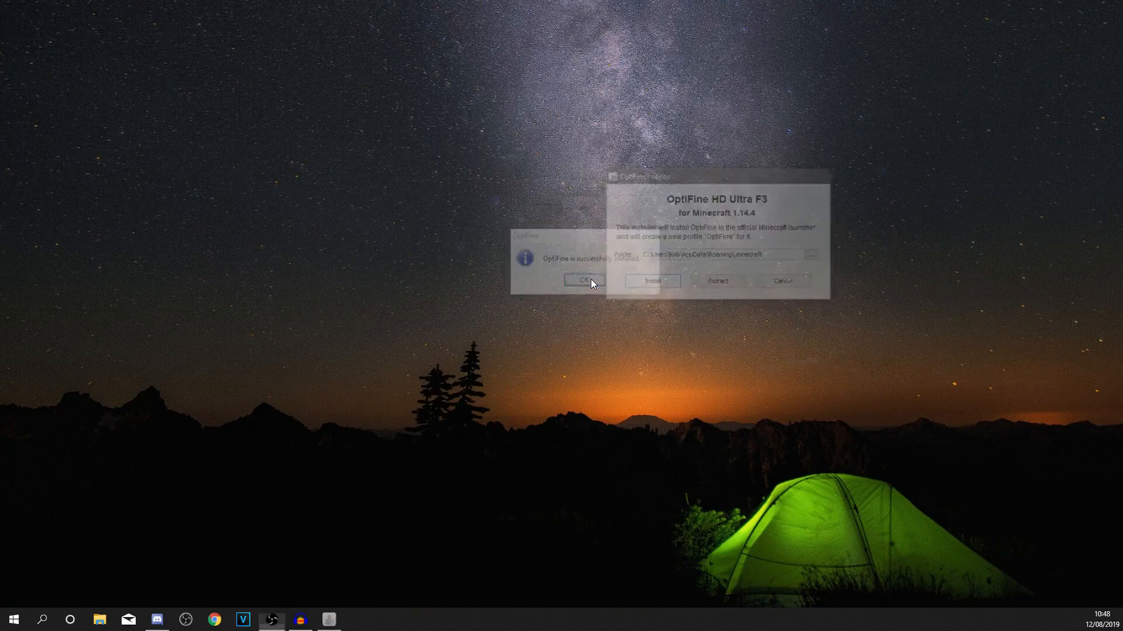
pyautogui.click(584, 280)
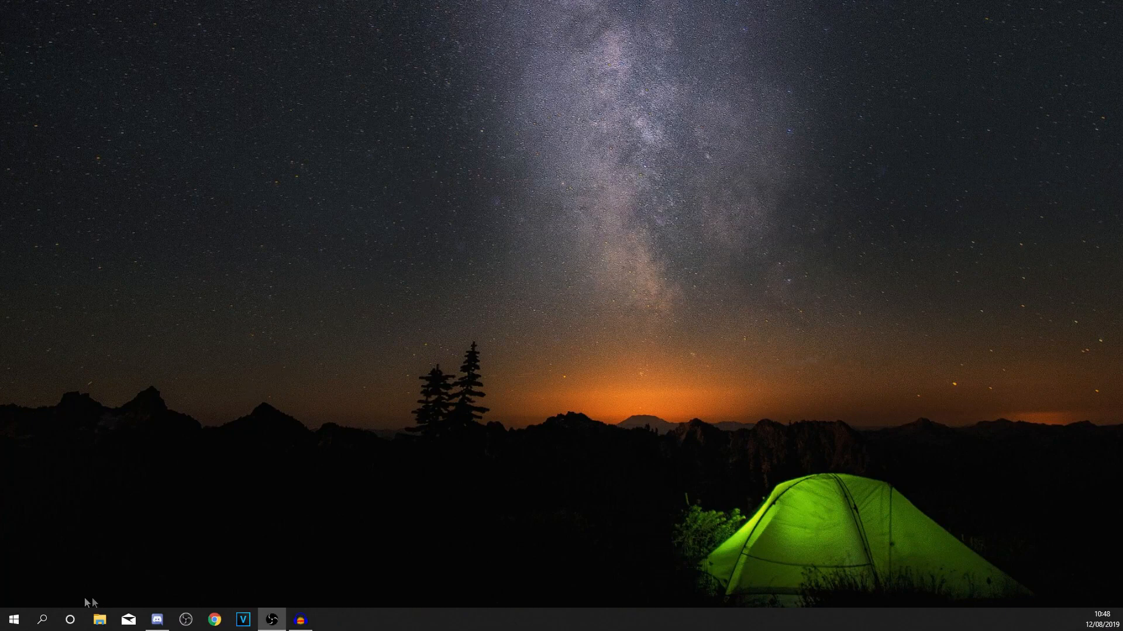
# Step: Launch Minecraft from the launcher with the OptiFine 1.14.4 installation selected
pyautogui.click(41, 620)
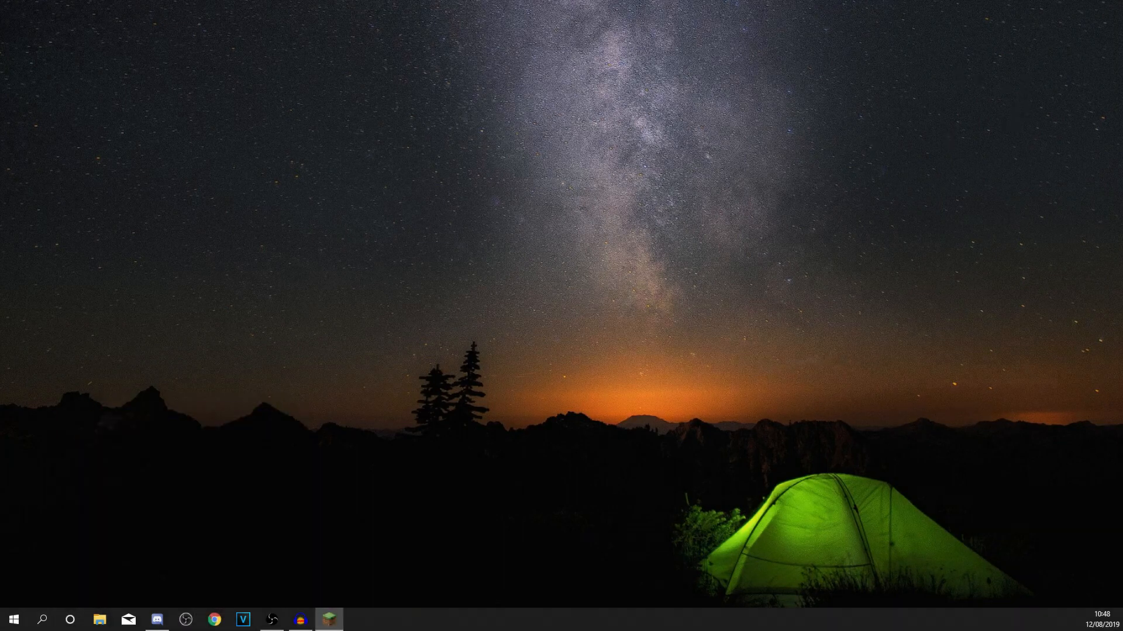
pyautogui.click(328, 620)
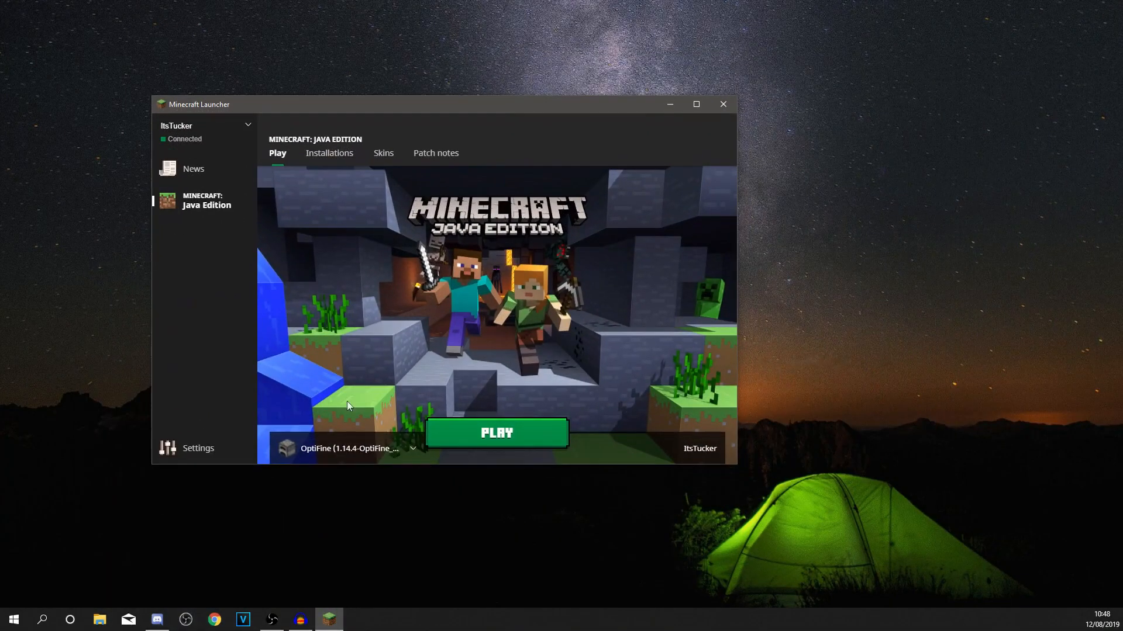
pyautogui.click(349, 448)
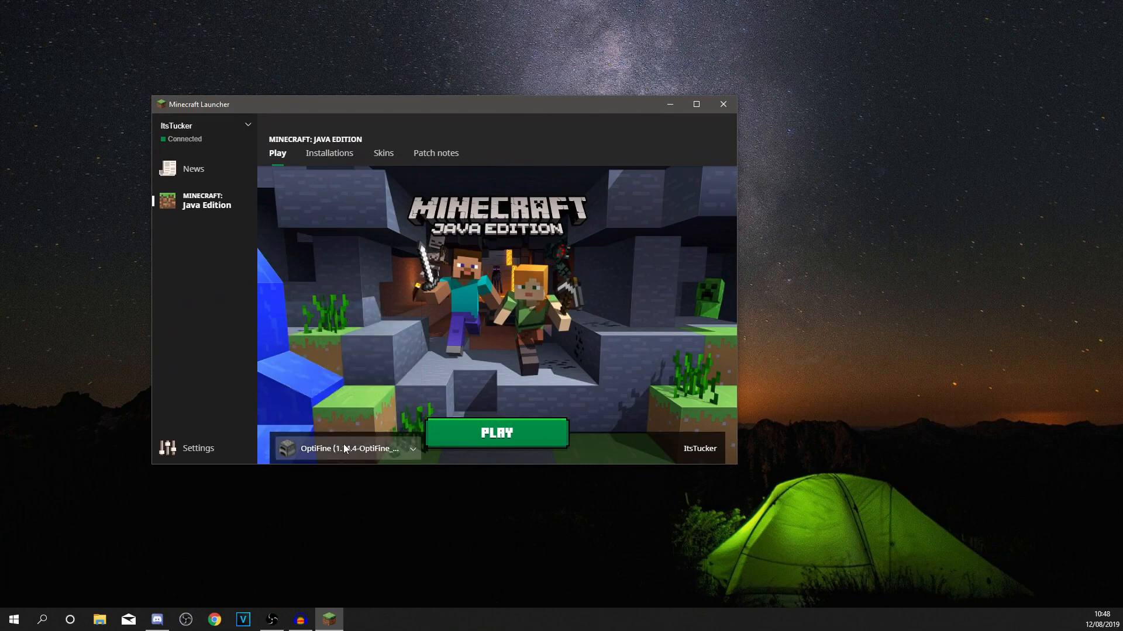
pyautogui.click(348, 448)
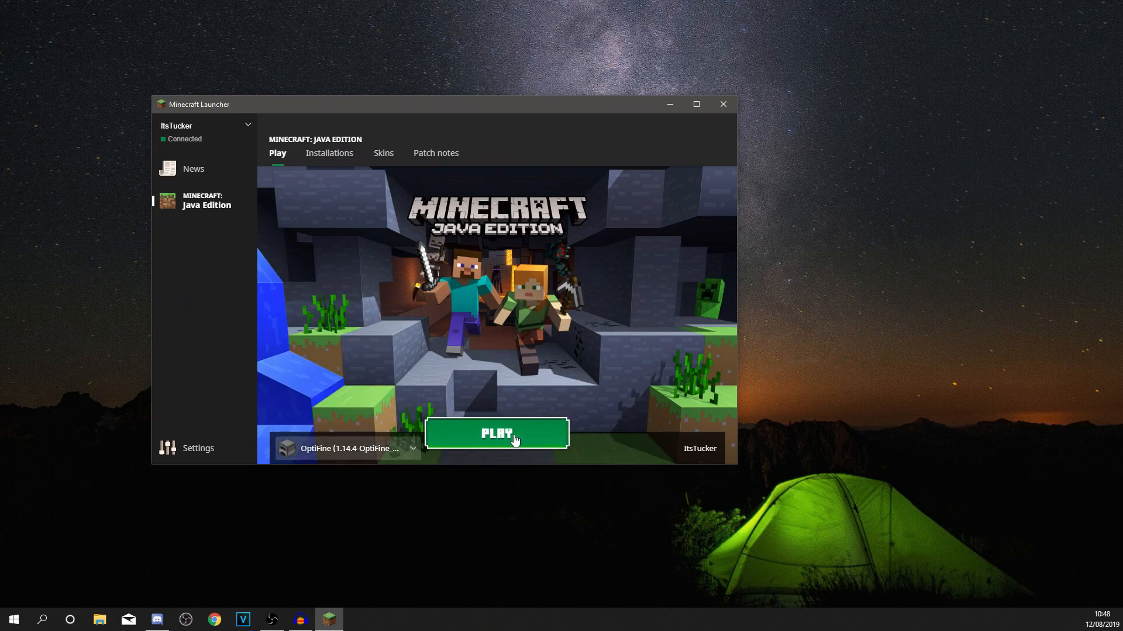
pyautogui.click(497, 433)
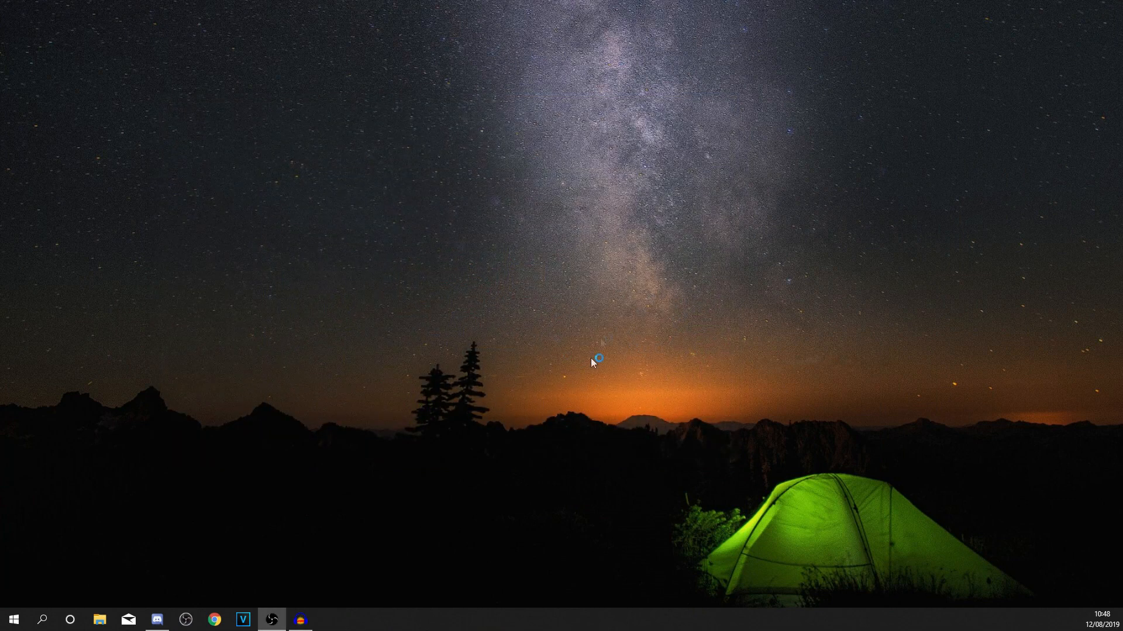
pyautogui.moveTo(852, 292)
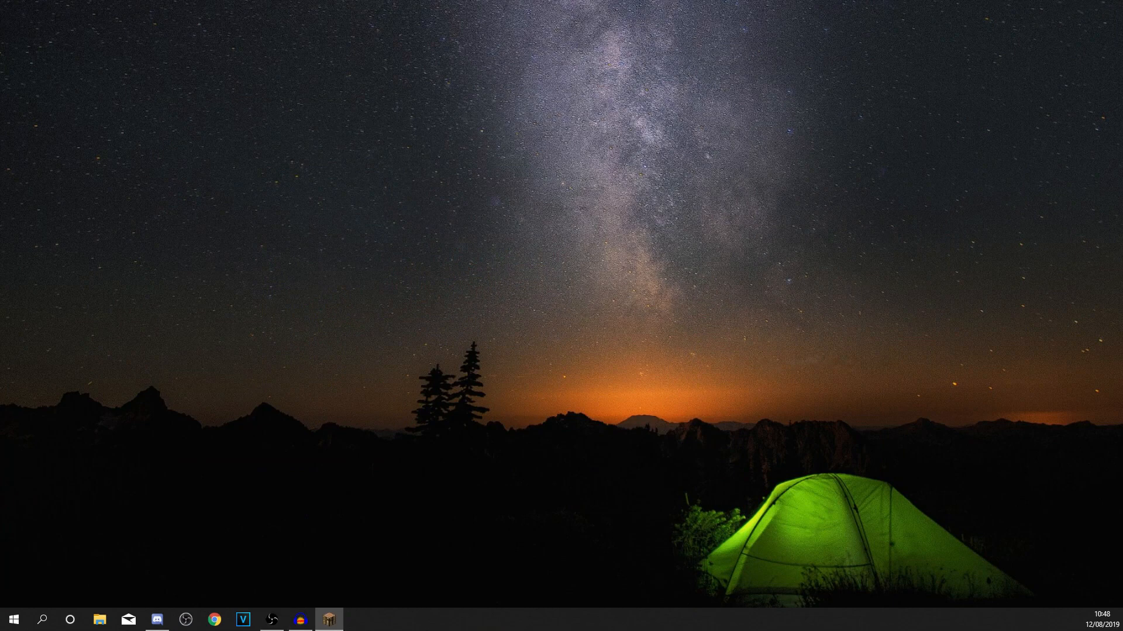
pyautogui.click(328, 620)
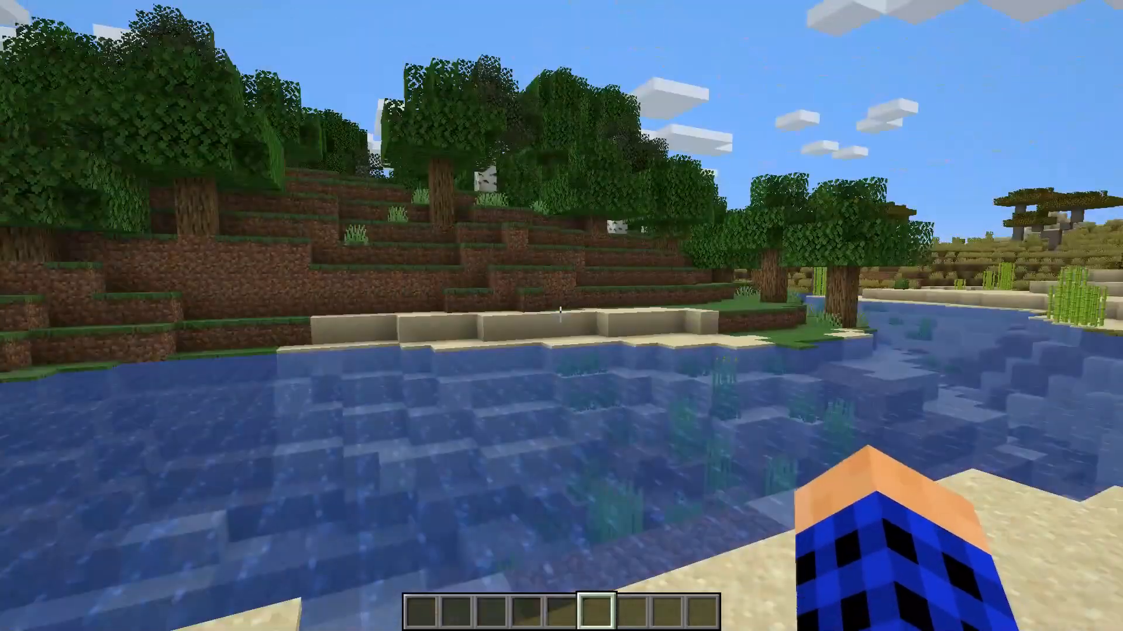
# Step: Review OptiFine's Performance and Animations settings in Video Settings, then resume the world
pyautogui.press('Escape')
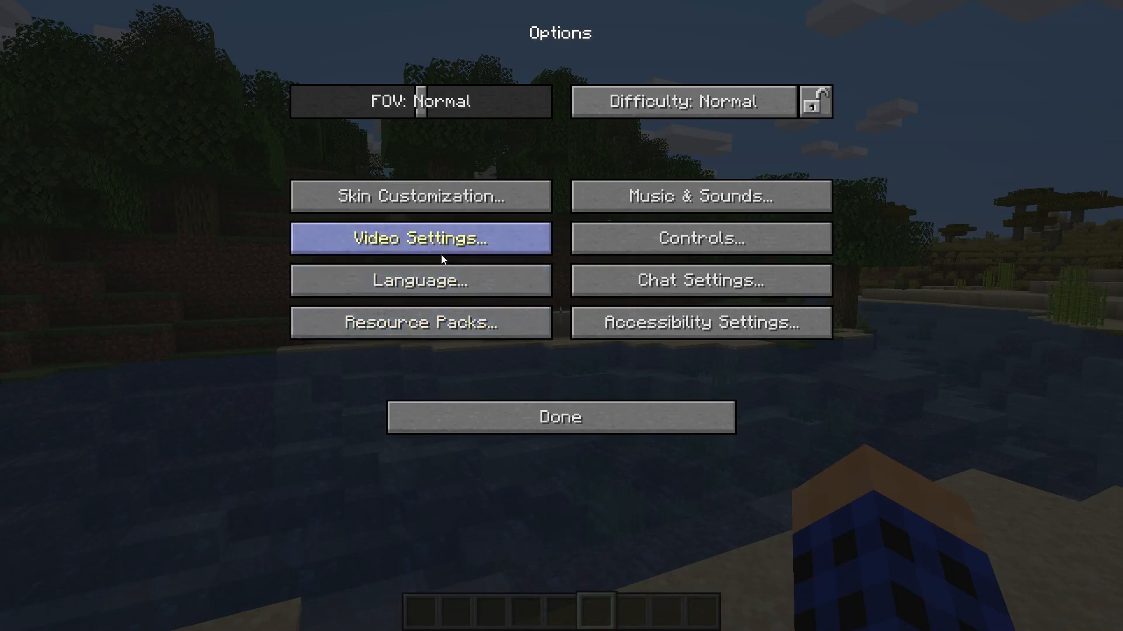
pyautogui.click(421, 237)
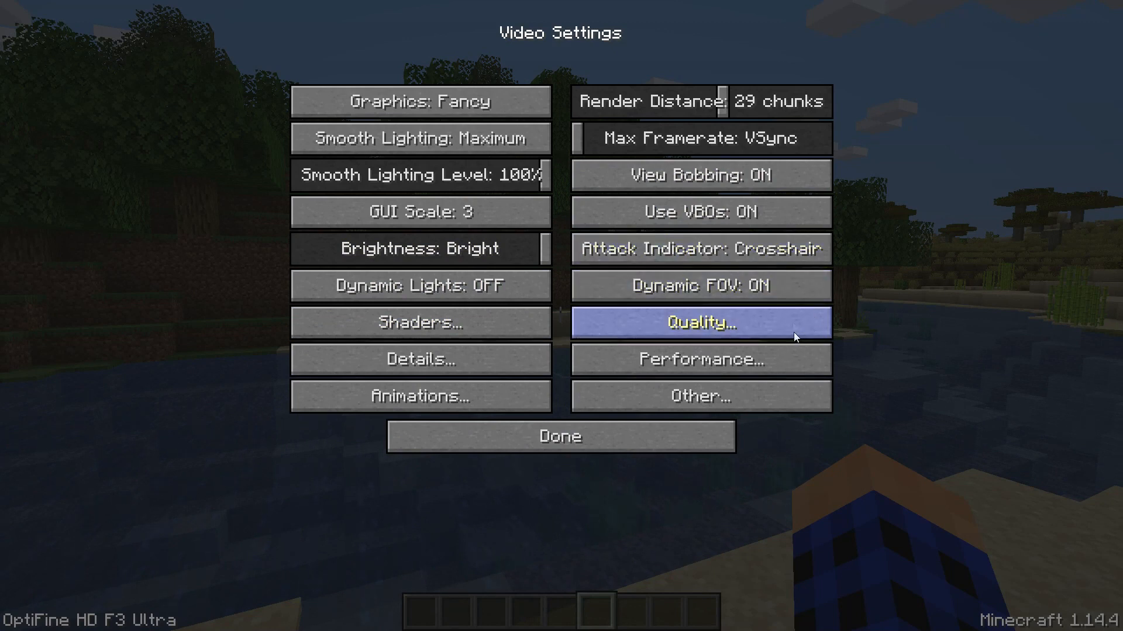
pyautogui.moveTo(701, 359)
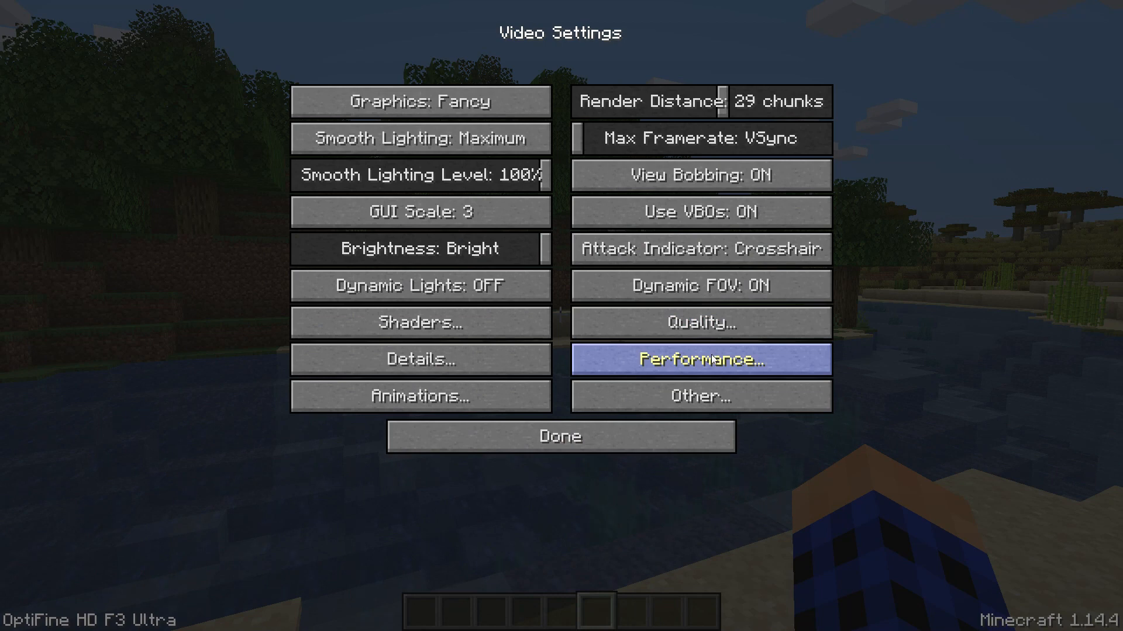
pyautogui.click(701, 359)
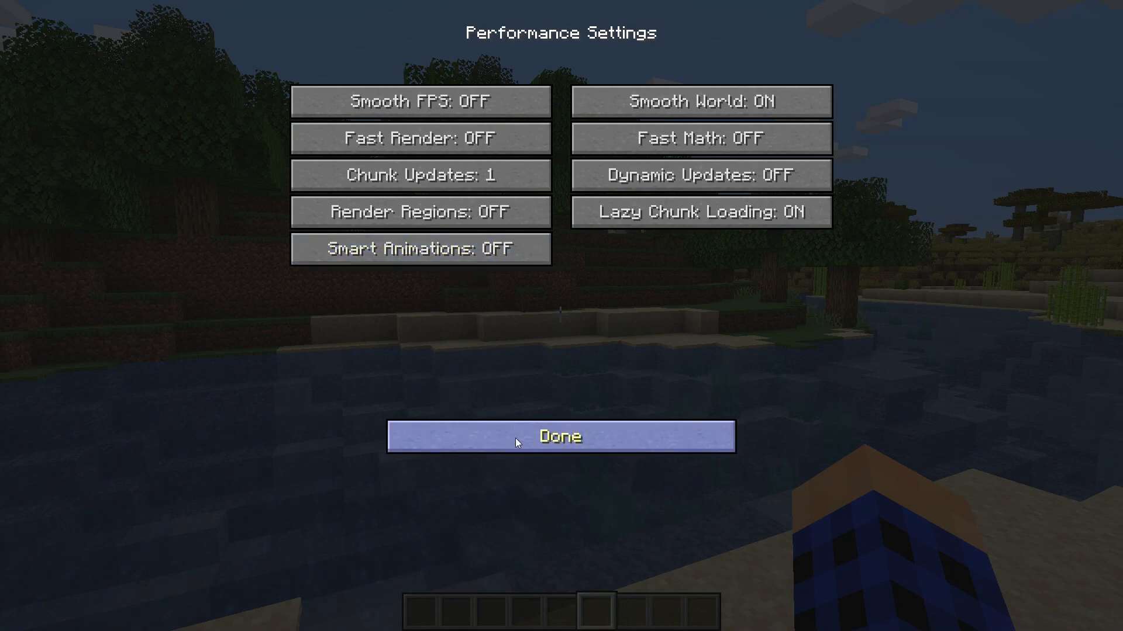
pyautogui.click(560, 436)
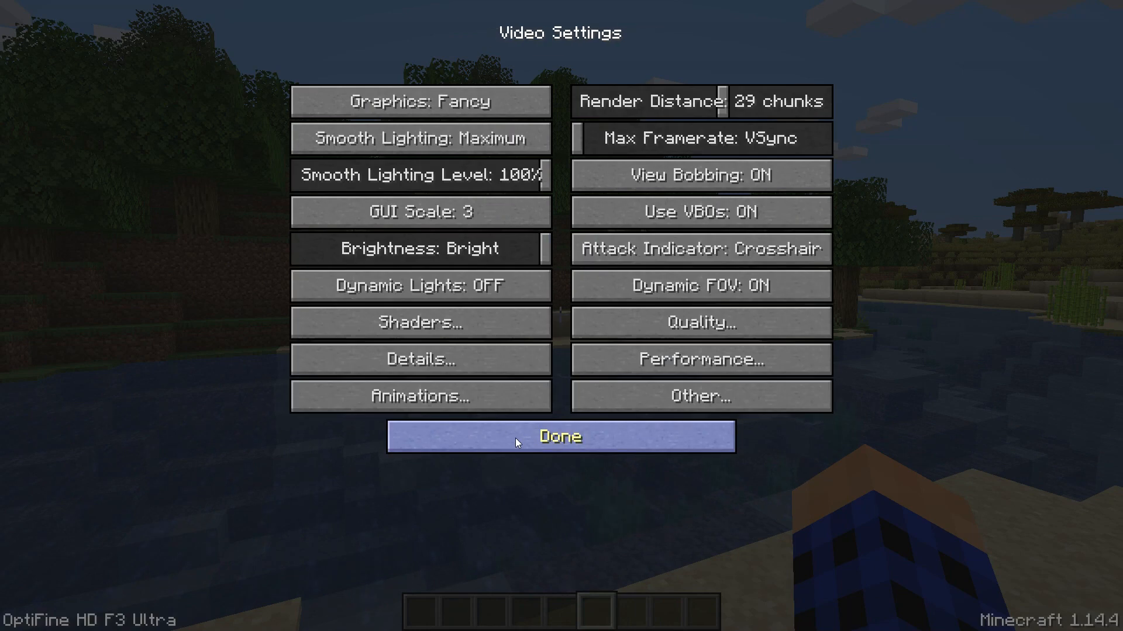
pyautogui.moveTo(444, 418)
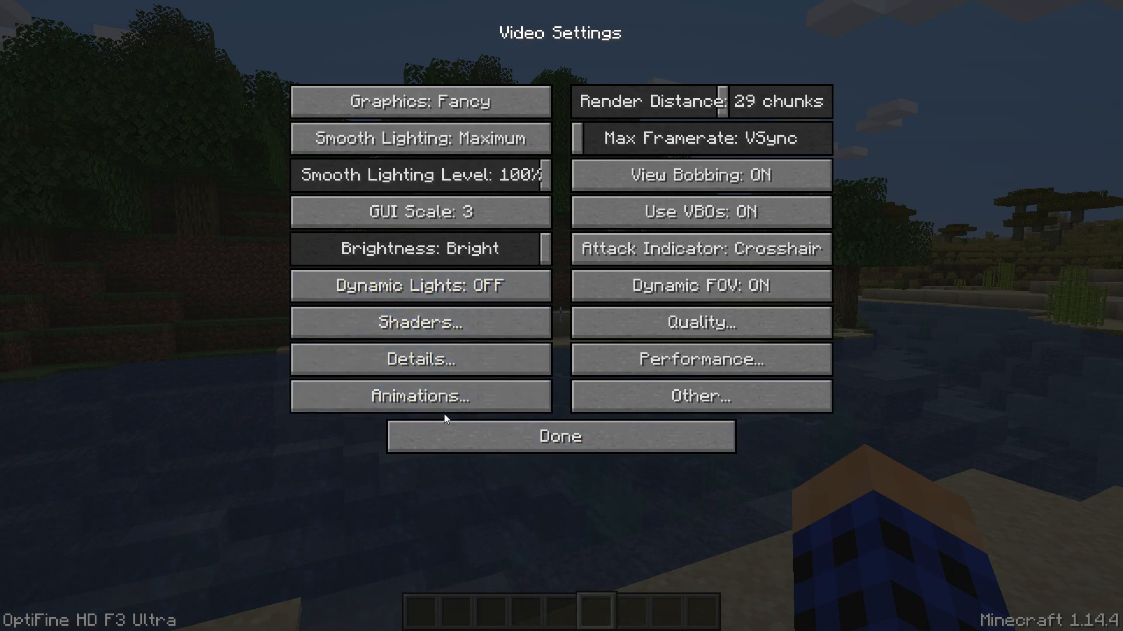
pyautogui.click(418, 397)
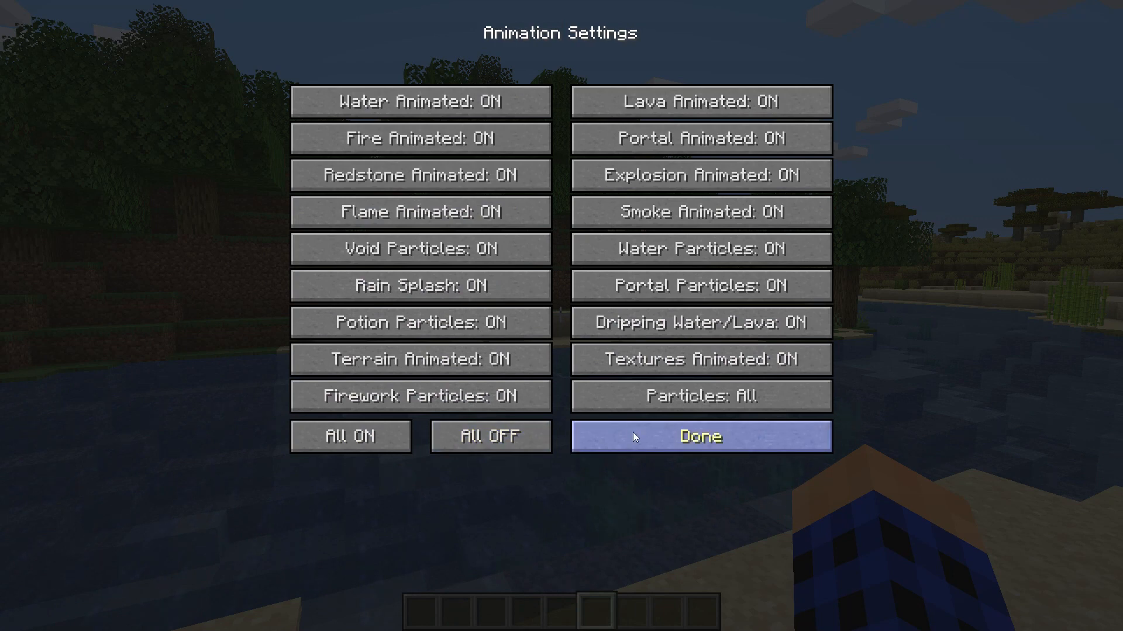
pyautogui.moveTo(601, 442)
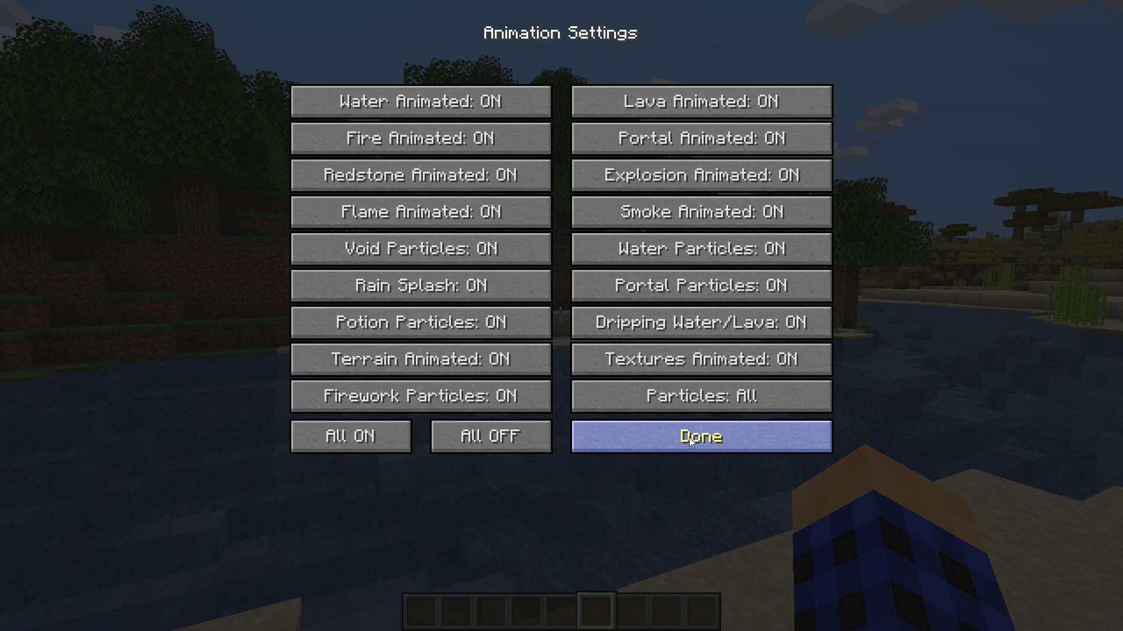
pyautogui.click(701, 436)
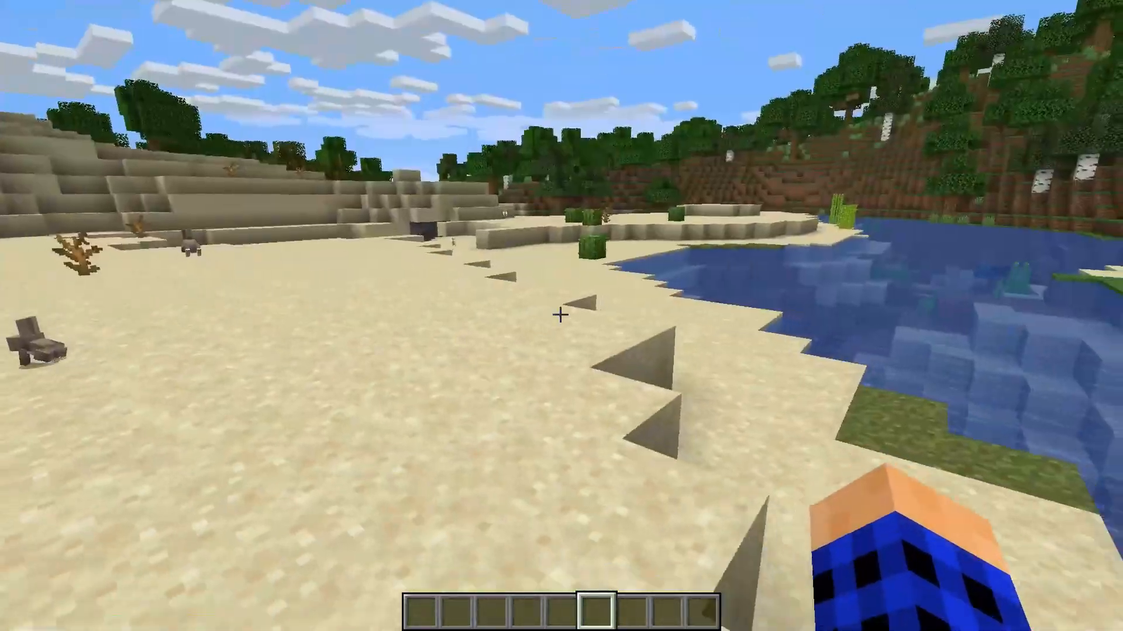
pyautogui.press('Escape')
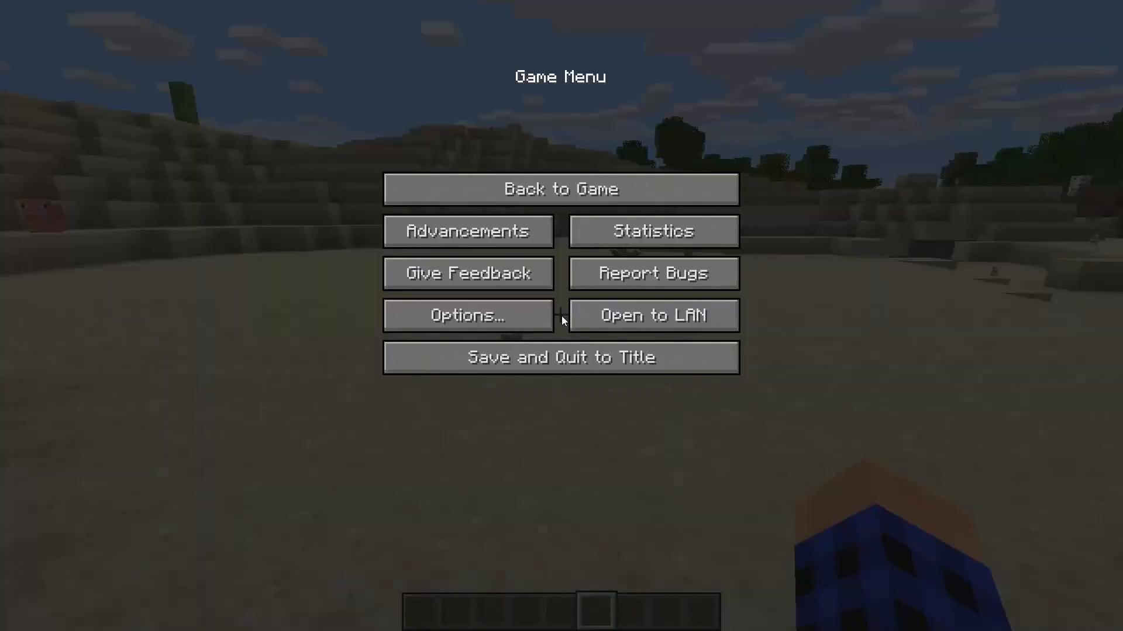
pyautogui.click(560, 188)
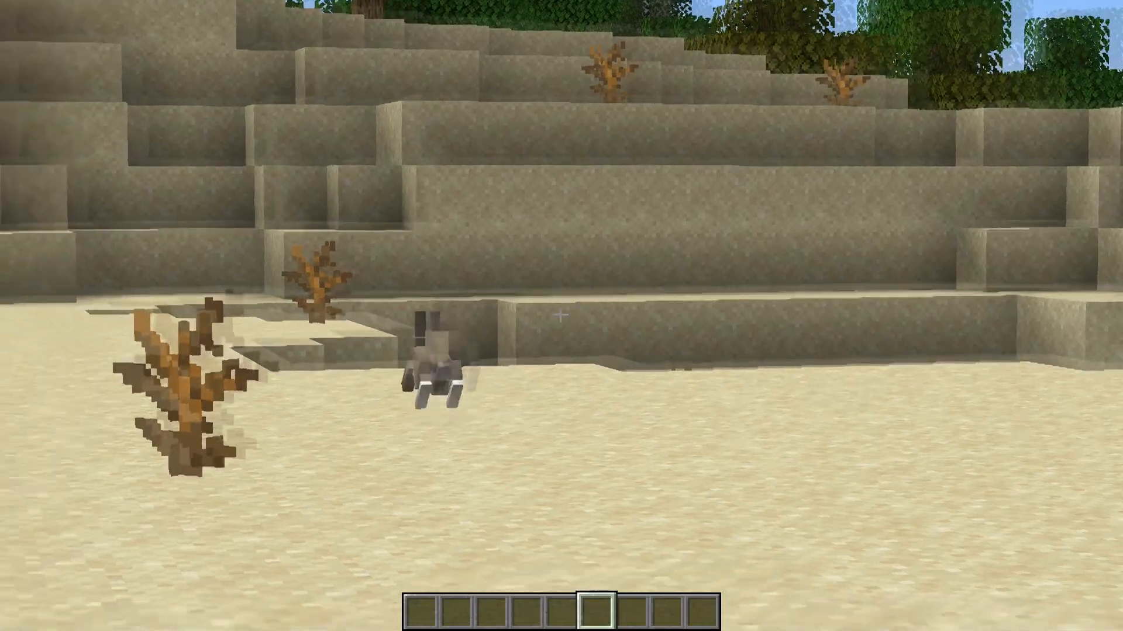
pyautogui.press('Escape')
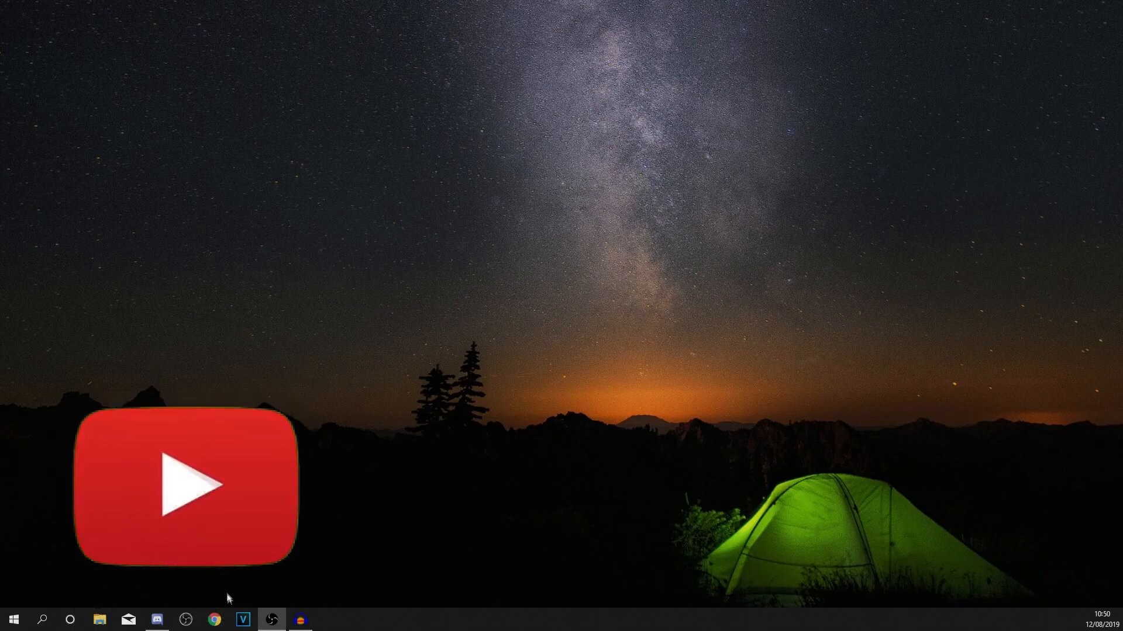
# Step: Bring up sildurs-shaders.github.io in Chrome and scroll to its Downloads section
pyautogui.click(214, 619)
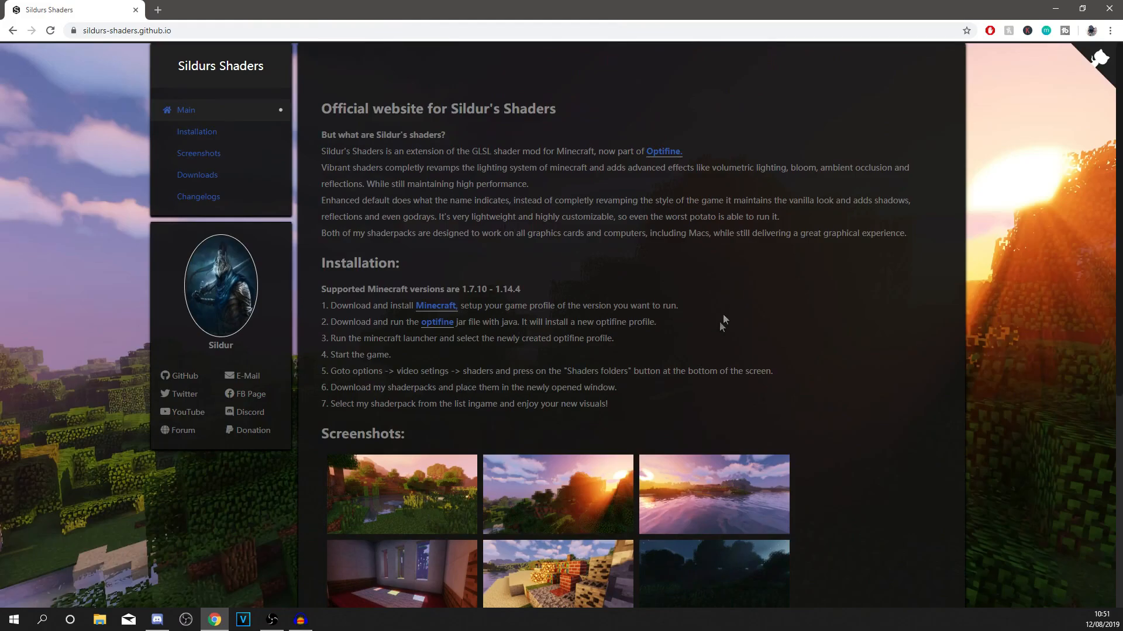
pyautogui.moveTo(720, 289)
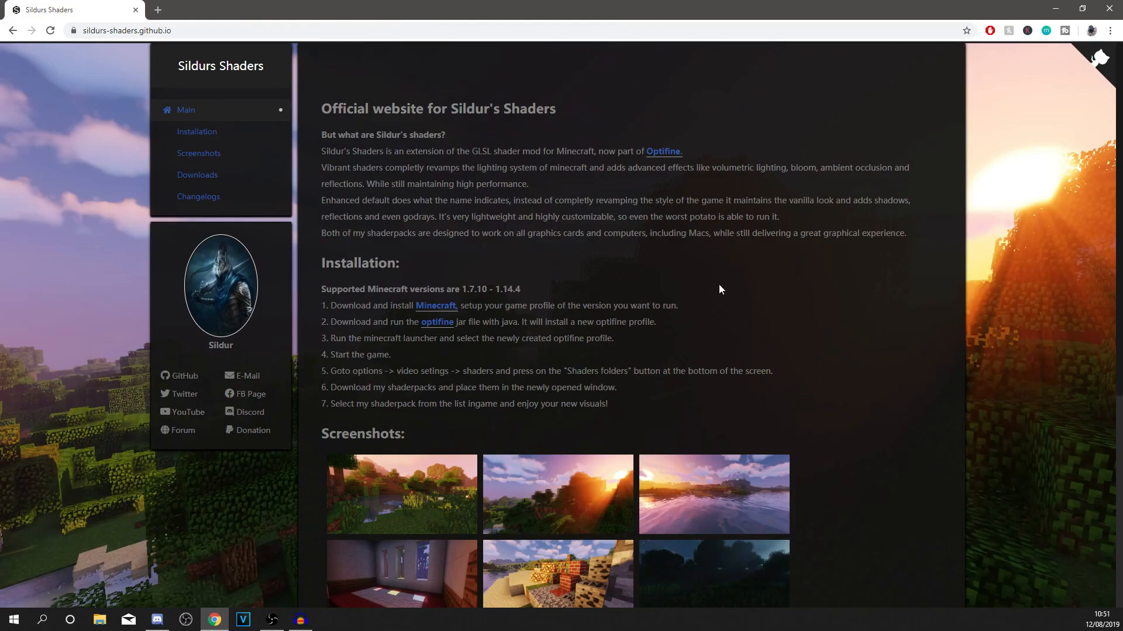
pyautogui.moveTo(579, 304)
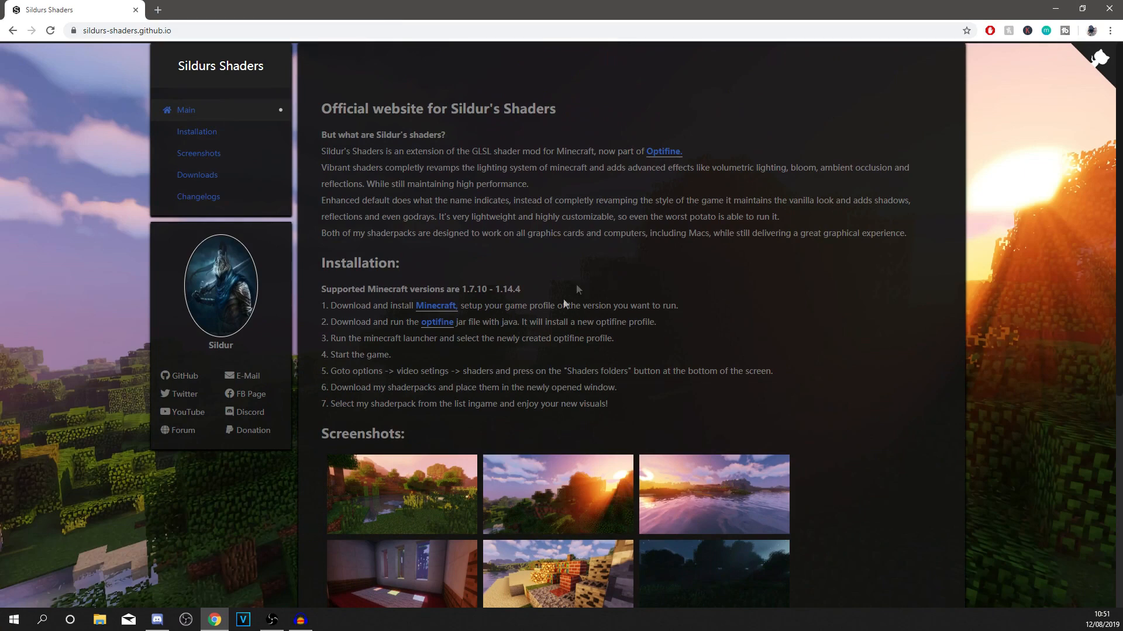
pyautogui.scroll(-3)
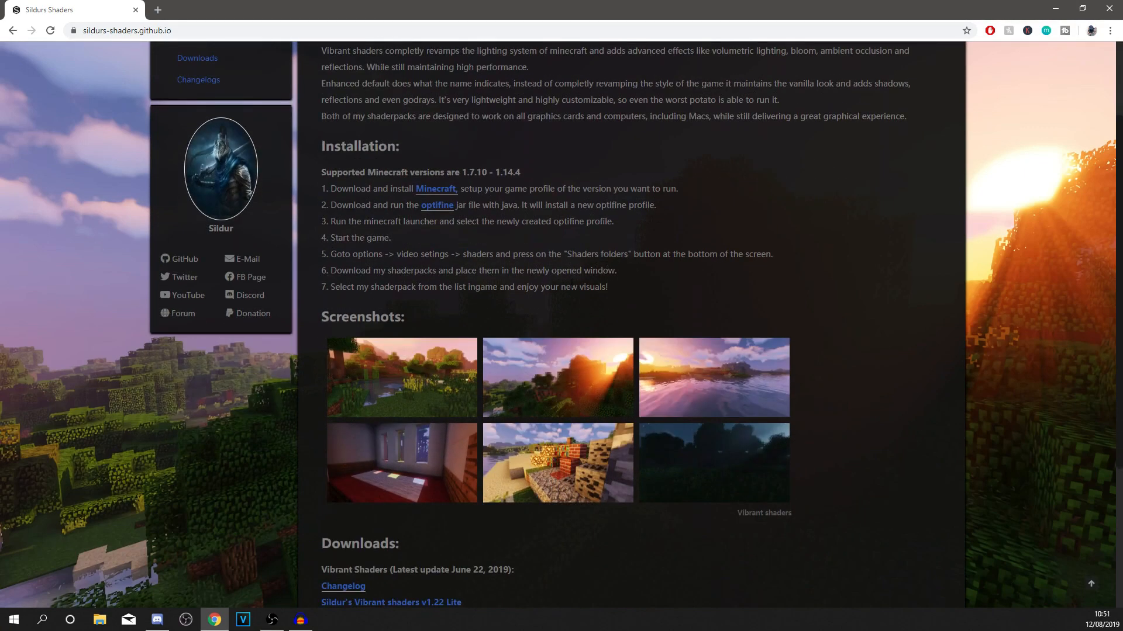
pyautogui.scroll(-3)
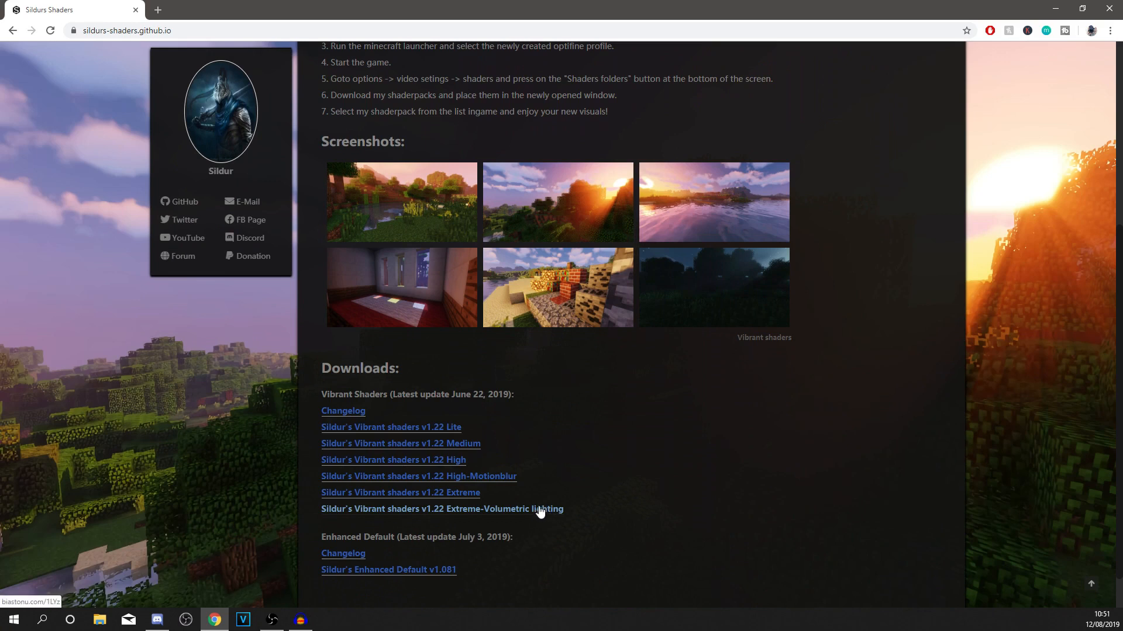
pyautogui.moveTo(564, 461)
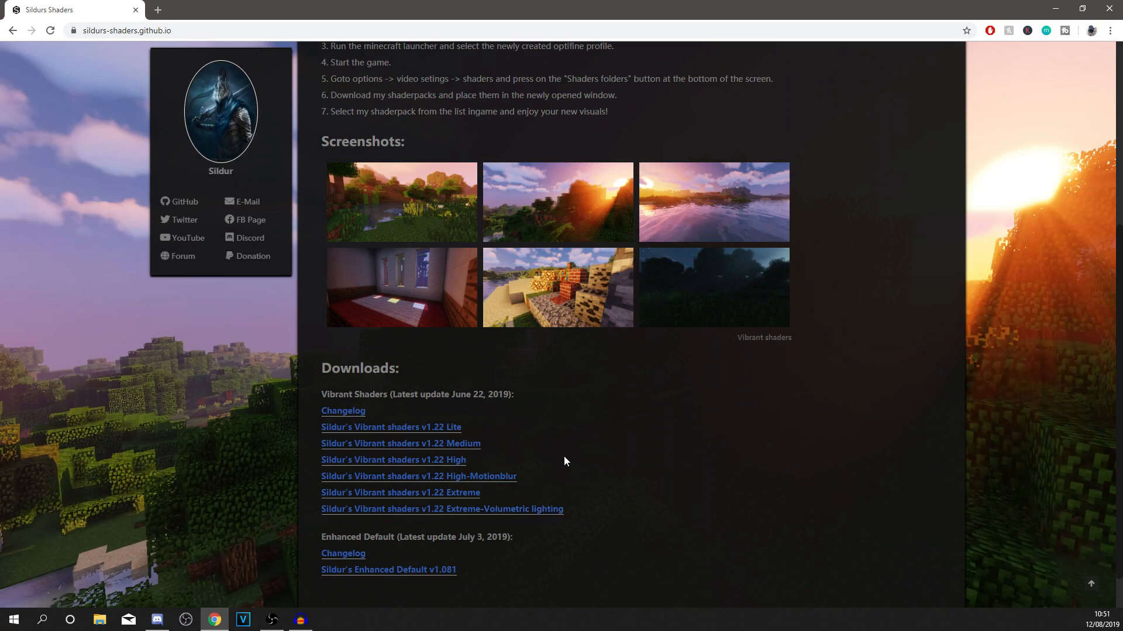
pyautogui.moveTo(444, 471)
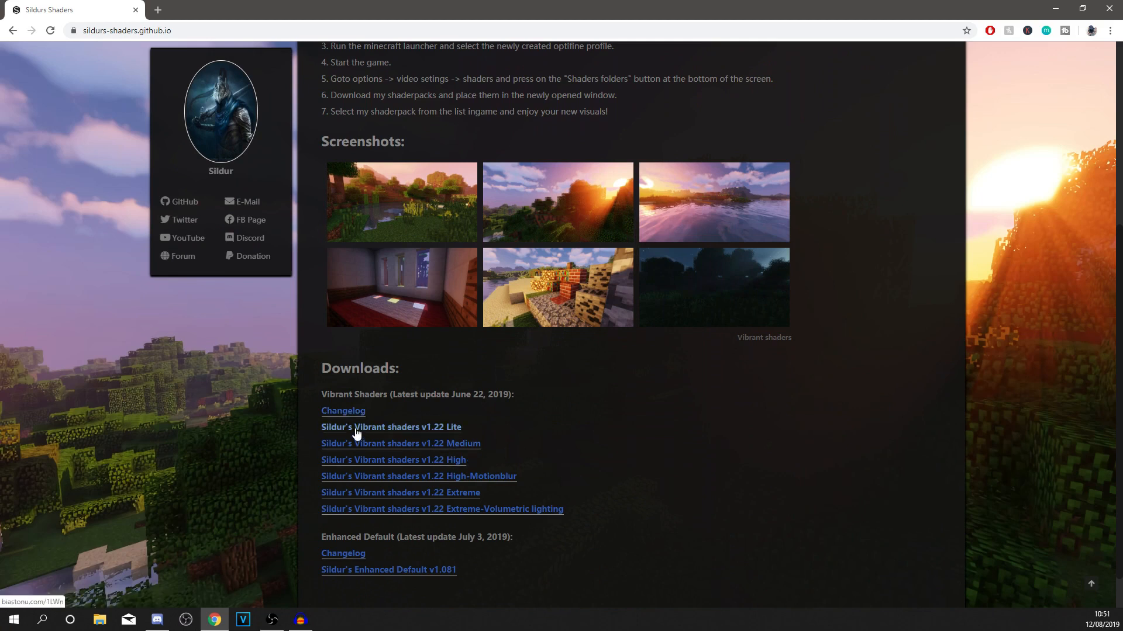
pyautogui.moveTo(539, 490)
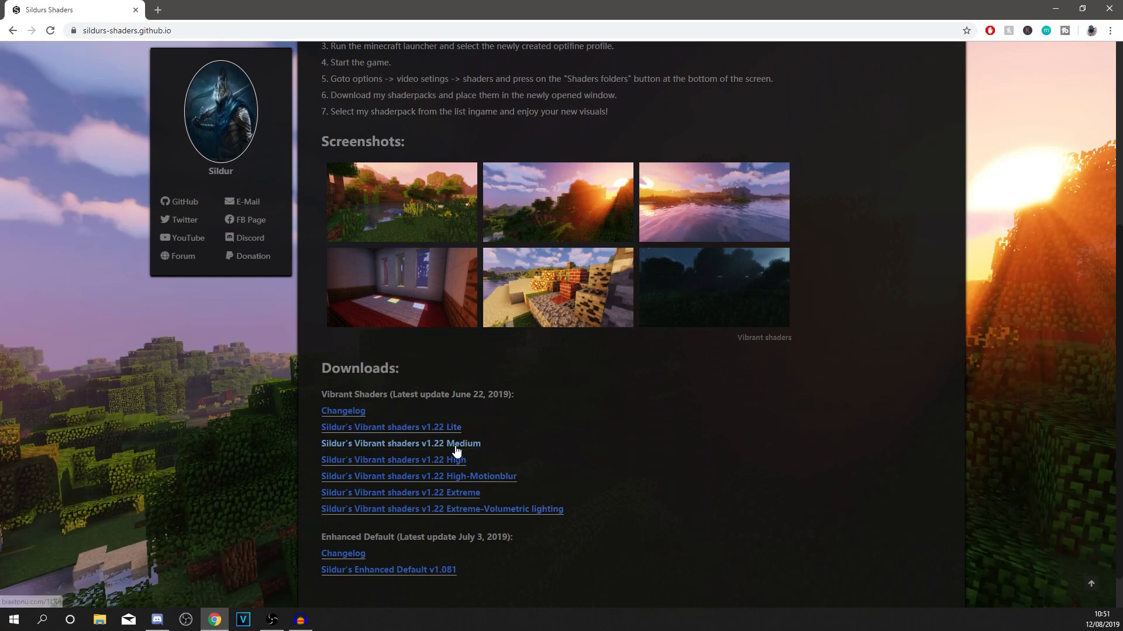
# Step: Follow the Sildur's Vibrant shaders v1.22 Medium link and reload the link-shortener waiting page
pyautogui.click(400, 444)
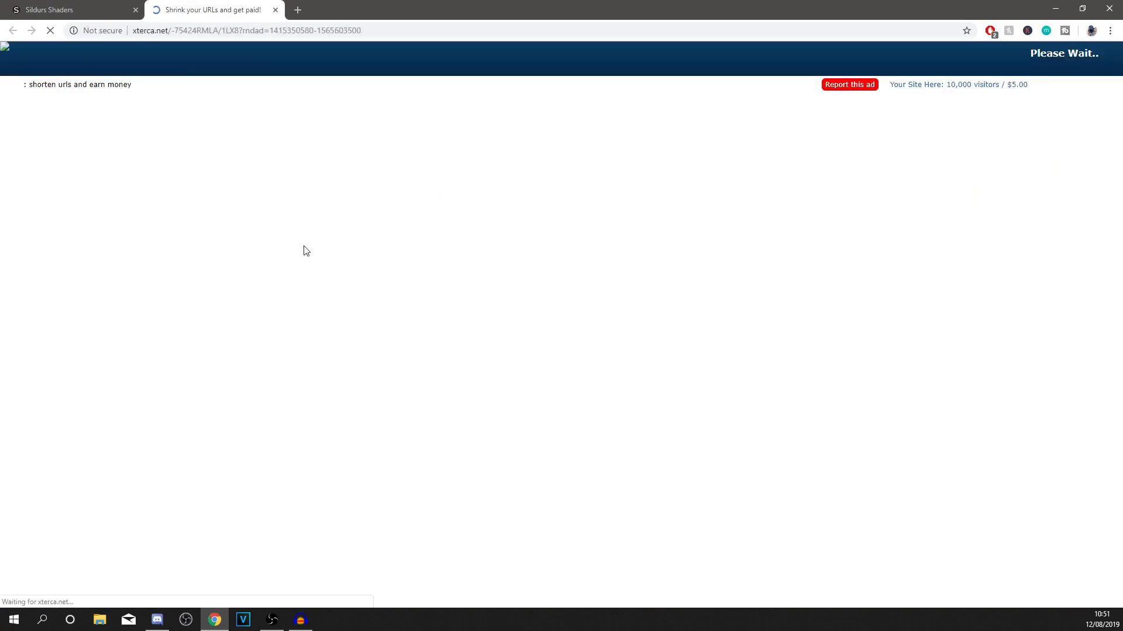
pyautogui.click(991, 30)
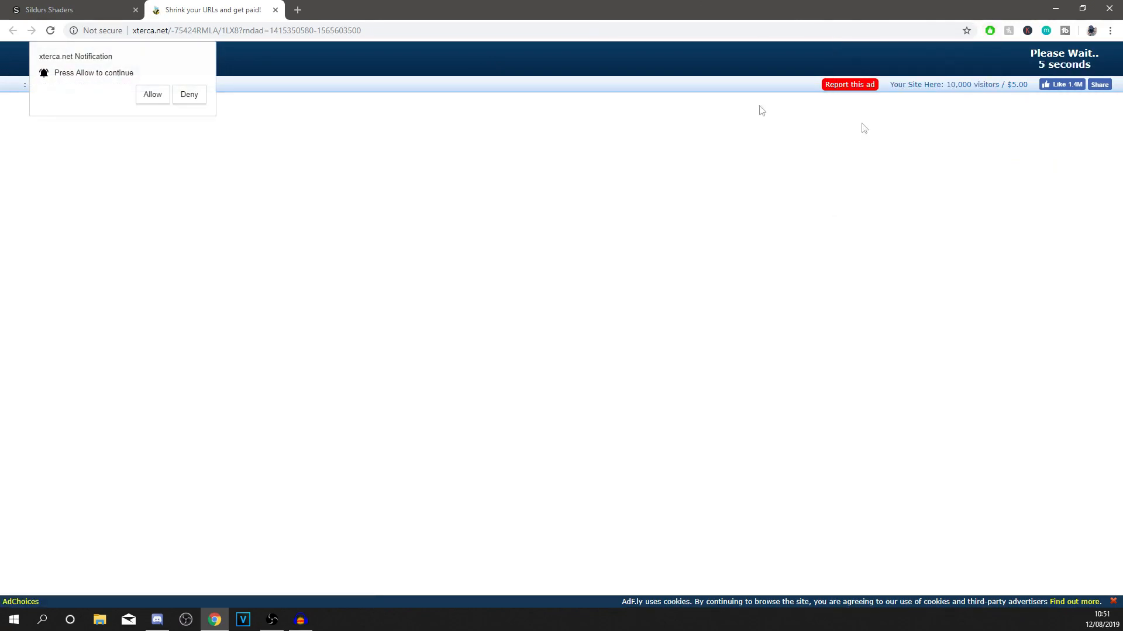
pyautogui.click(49, 30)
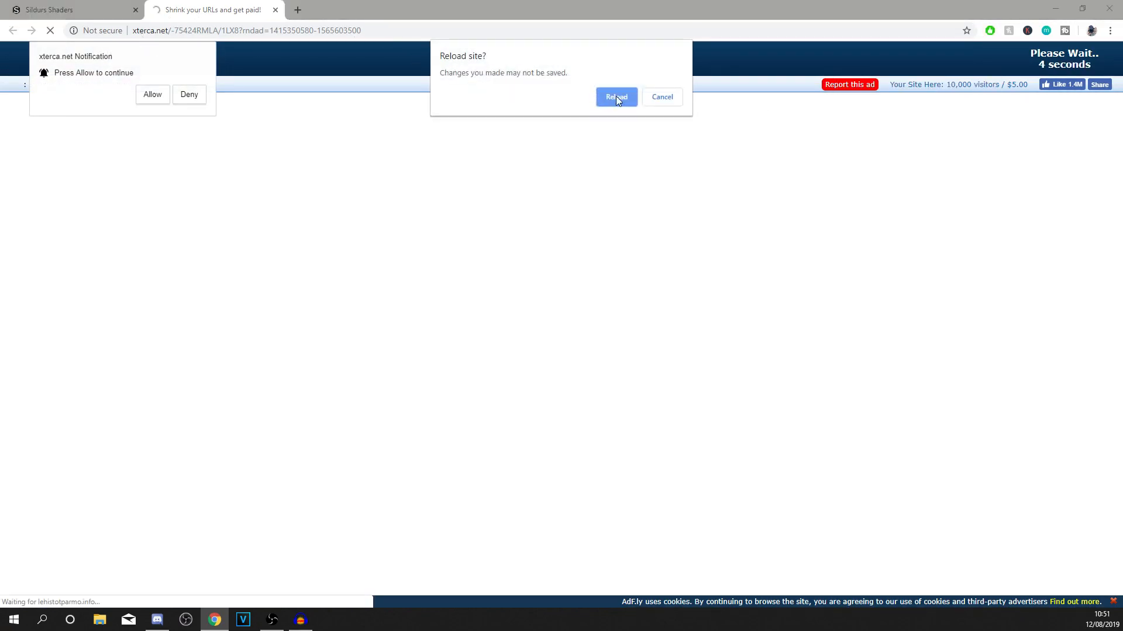
pyautogui.click(615, 97)
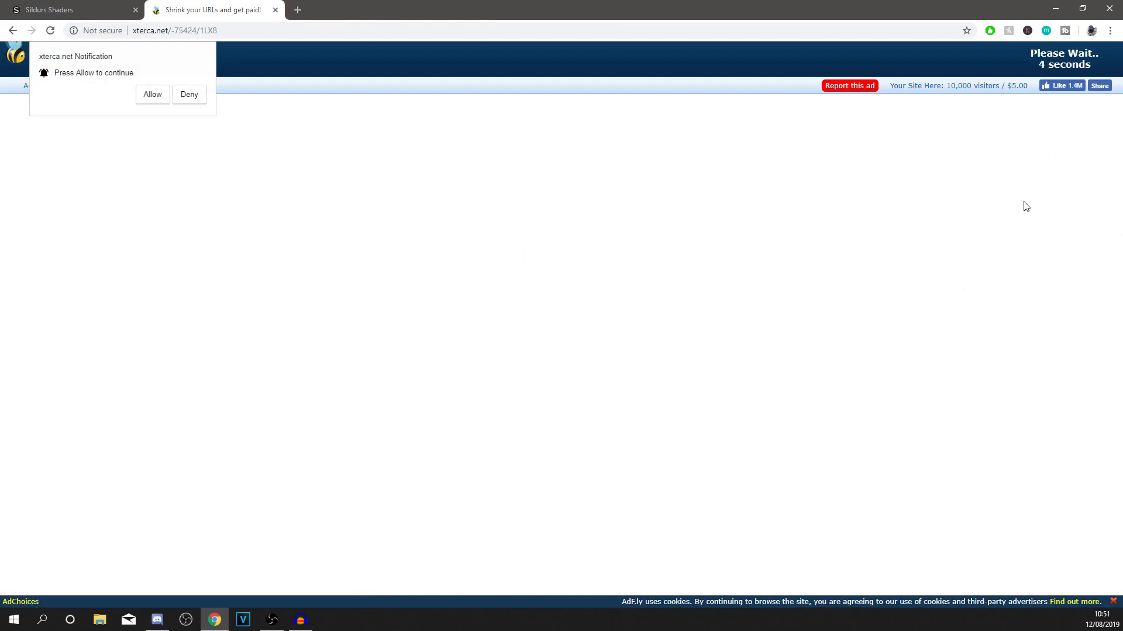
pyautogui.moveTo(997, 136)
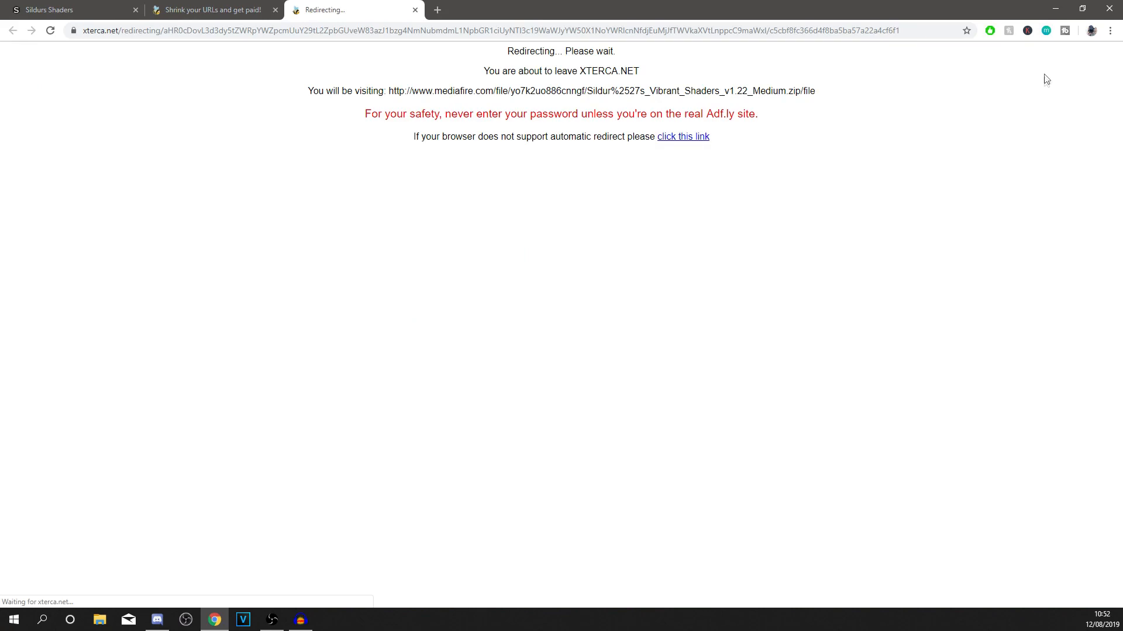
pyautogui.moveTo(429, 108)
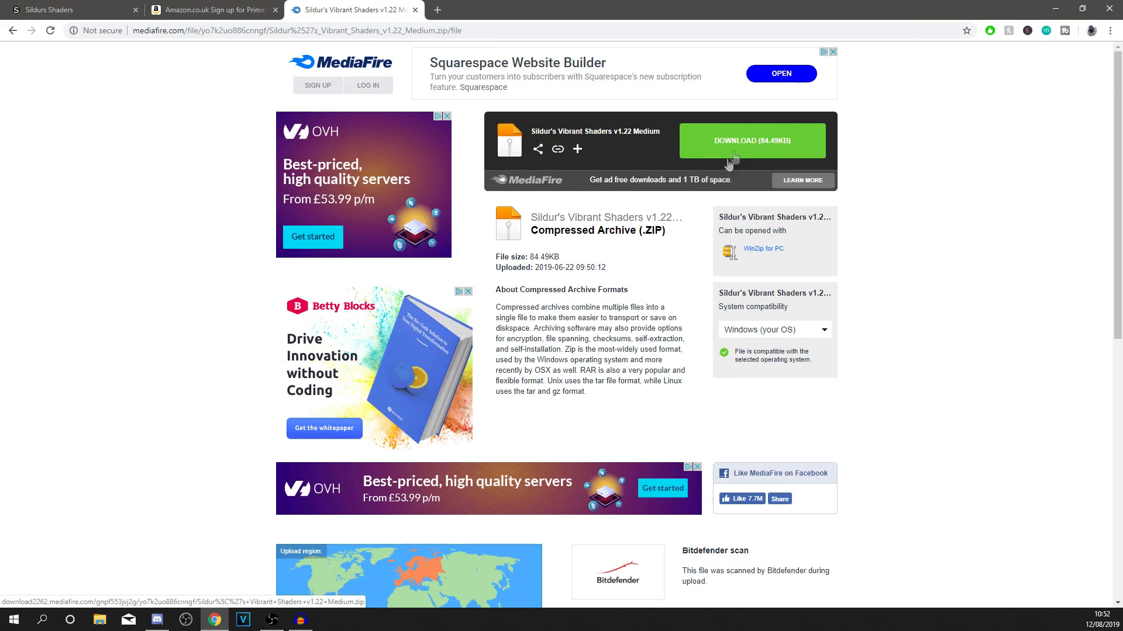
# Step: Download the Sildur's Vibrant Shaders v1.22 Medium zip (84.49KB) from MediaFire to the desktop
pyautogui.click(752, 140)
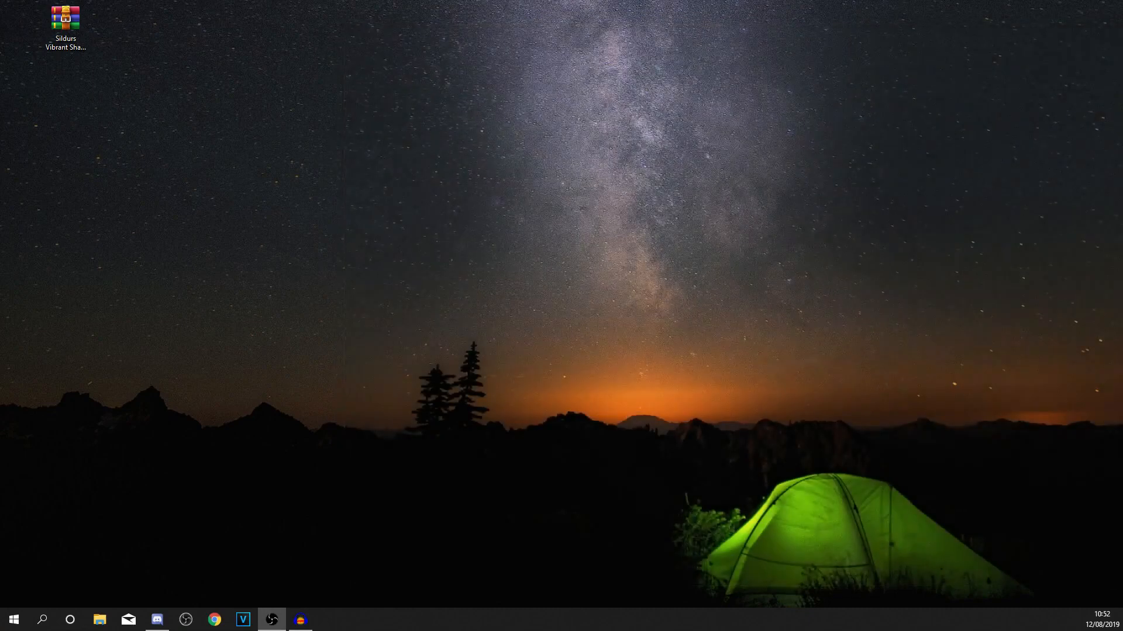
# Step: Find the Minecraft Launcher via Windows search and play the OptiFine 1.14.4 profile
pyautogui.click(42, 620)
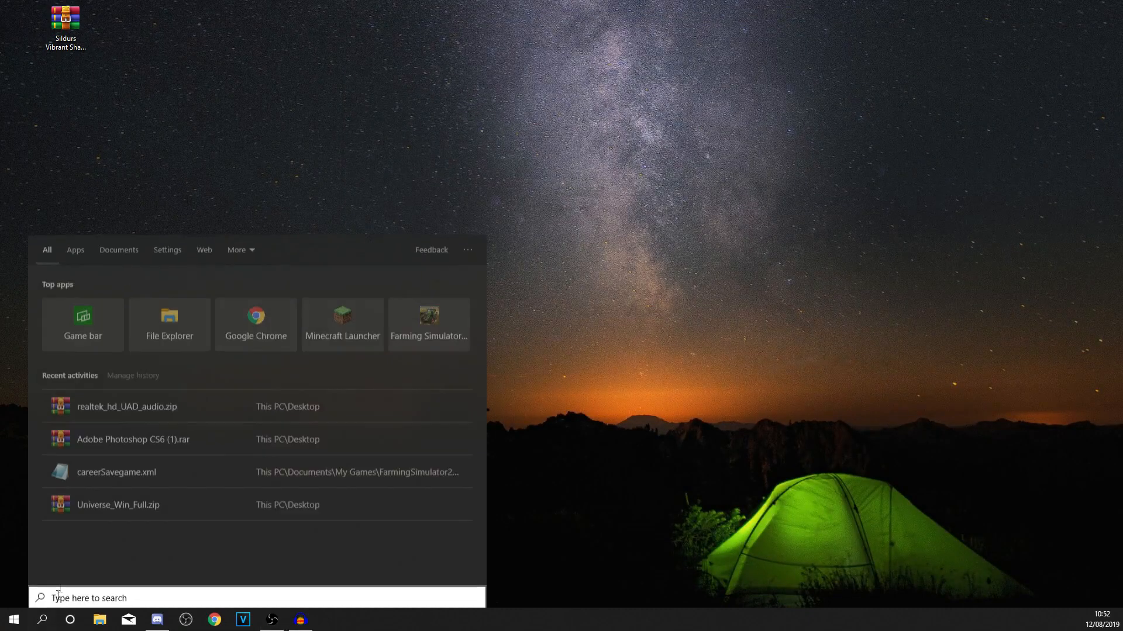
pyautogui.write('minwcr')
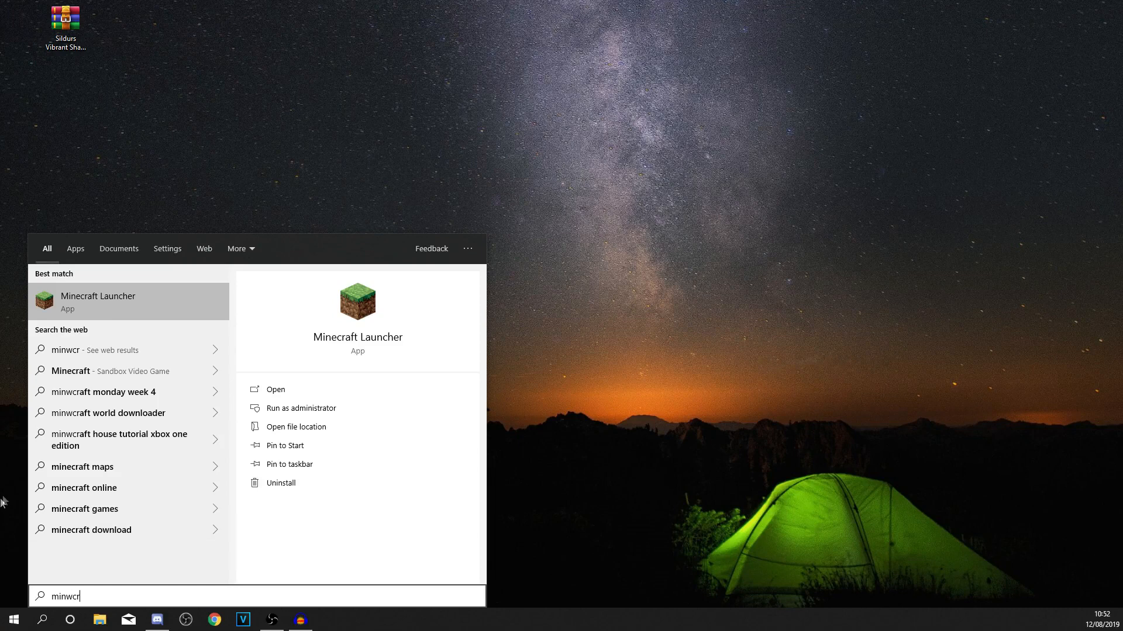
pyautogui.click(98, 296)
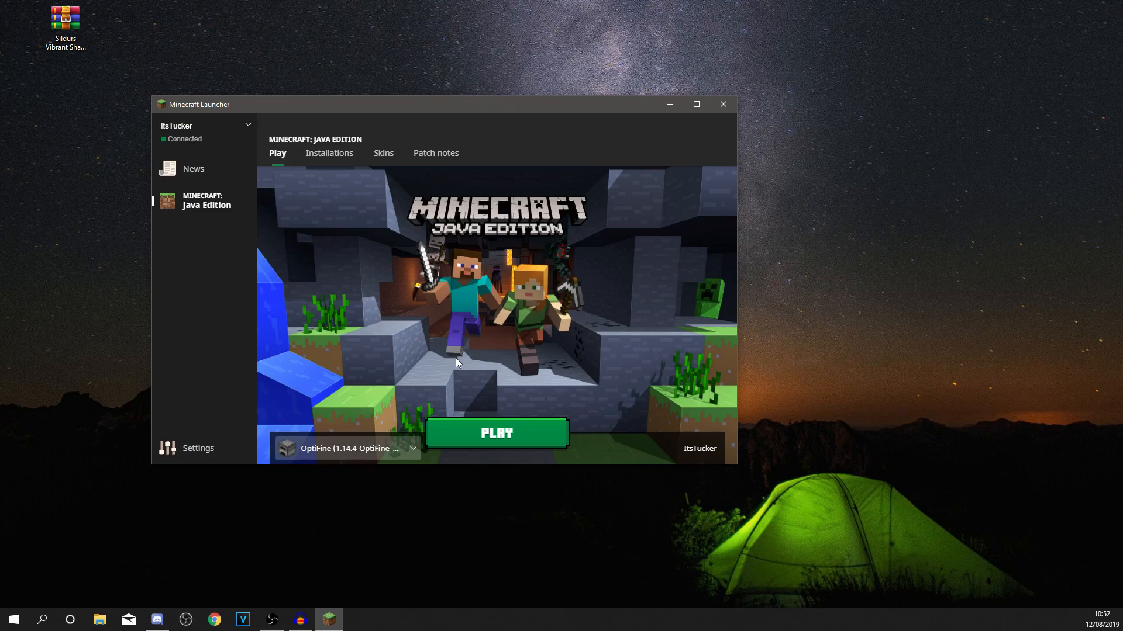
pyautogui.click(496, 433)
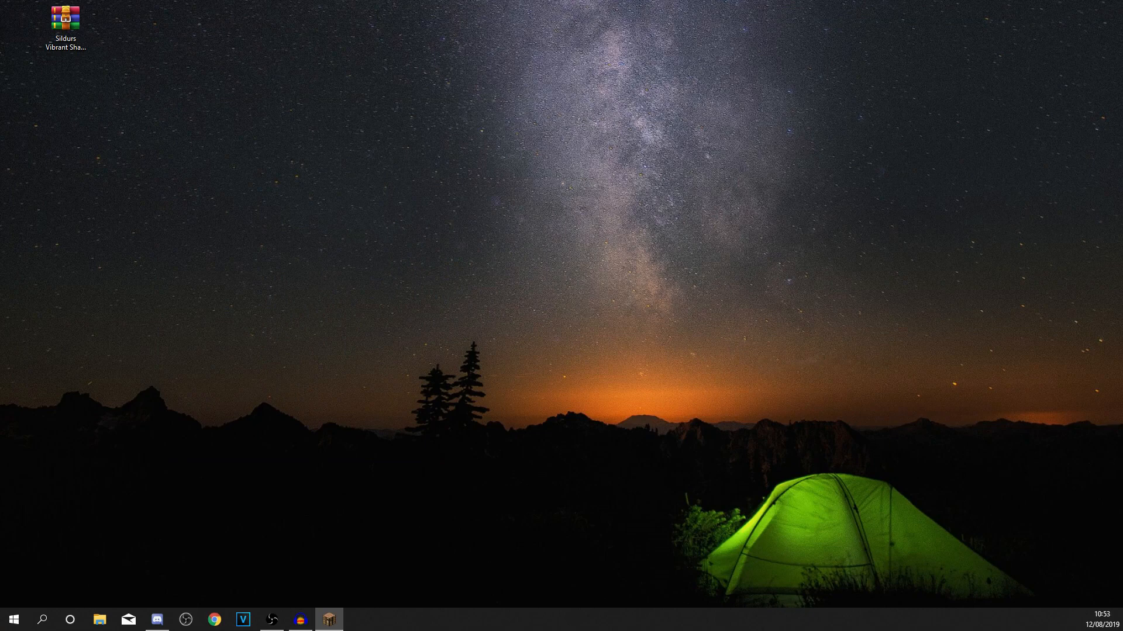
# Step: Load a singleplayer world from the OptiFine 1.14.4 title screen to view the sandy riverbank
pyautogui.click(328, 620)
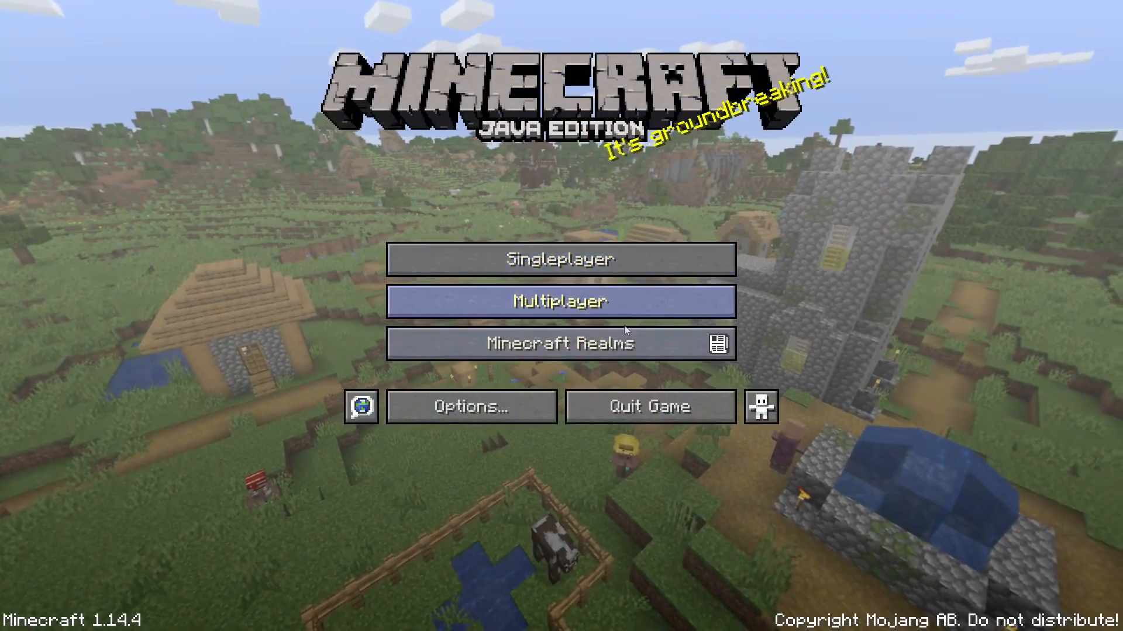
pyautogui.click(559, 260)
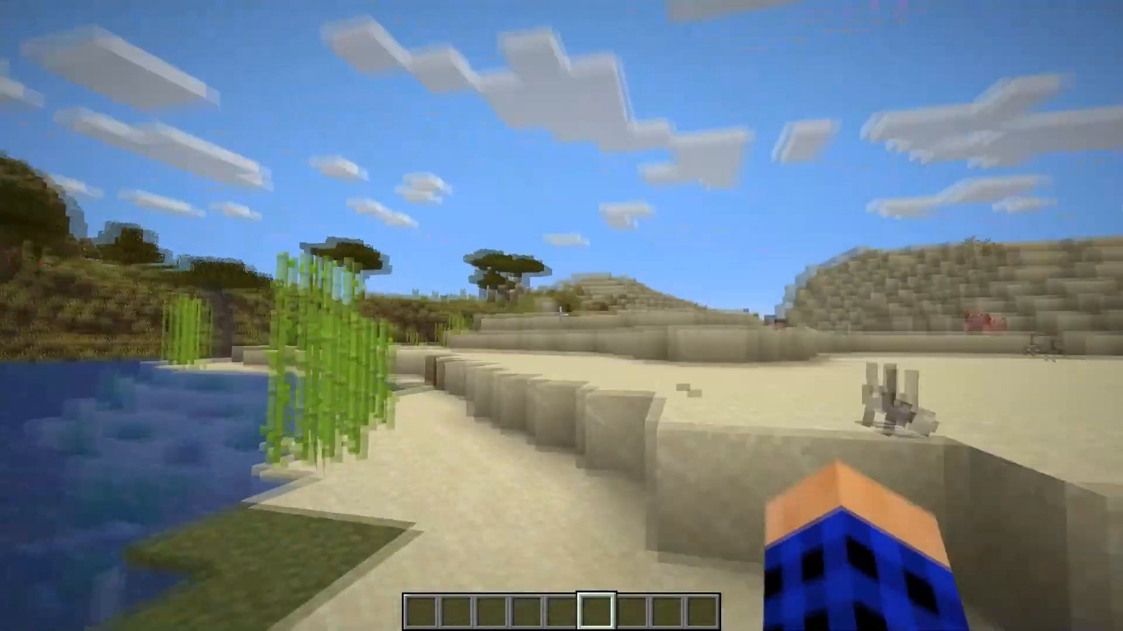
pyautogui.moveTo(562, 316)
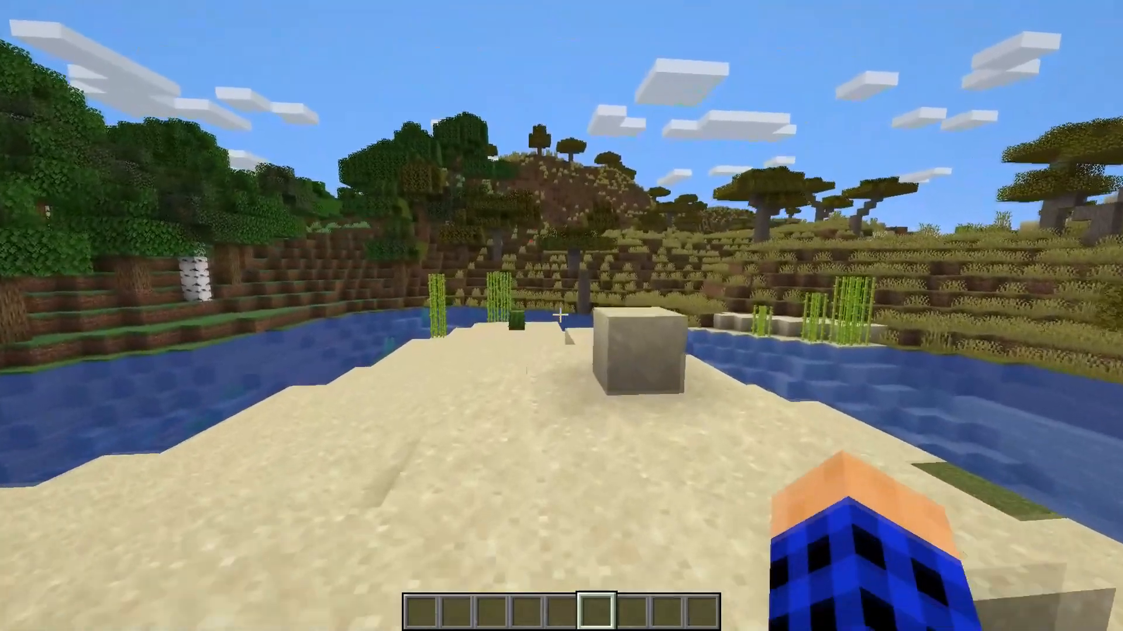
# Step: Reach the Shaders screen from the pause menu and open the game's shaderpacks folder
pyautogui.press('Escape')
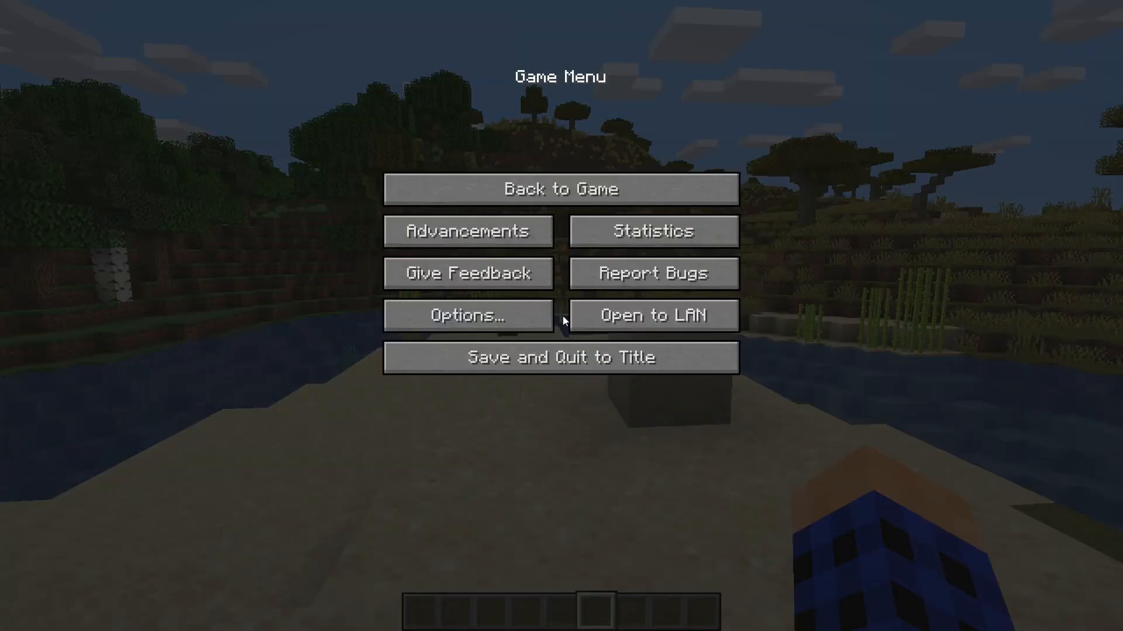
pyautogui.click(466, 315)
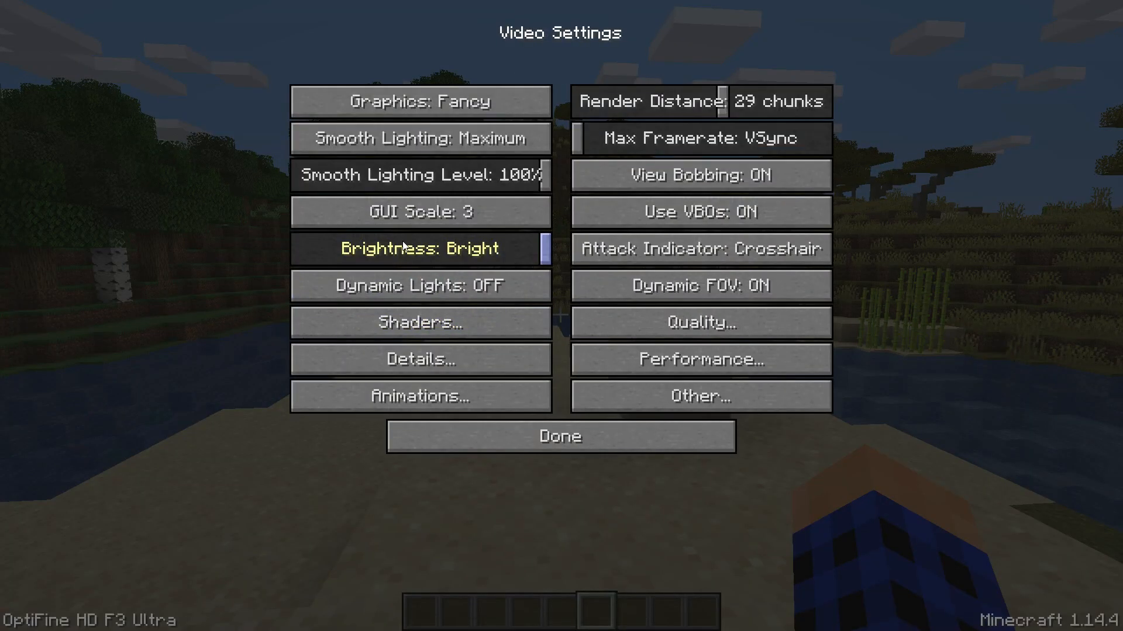
pyautogui.moveTo(328, 520)
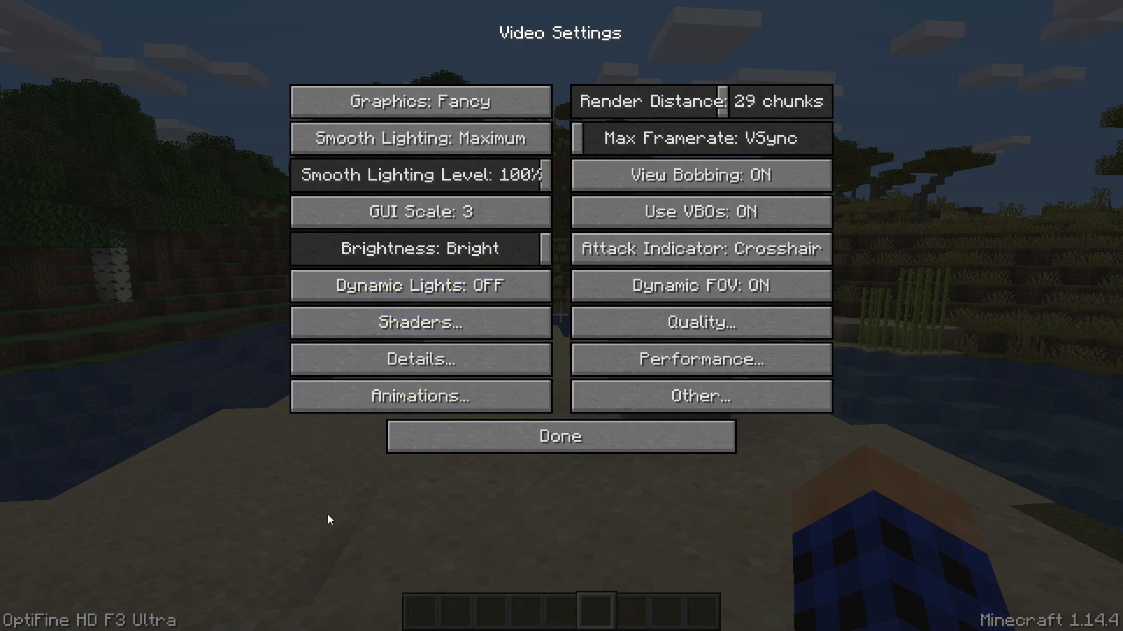
pyautogui.click(419, 323)
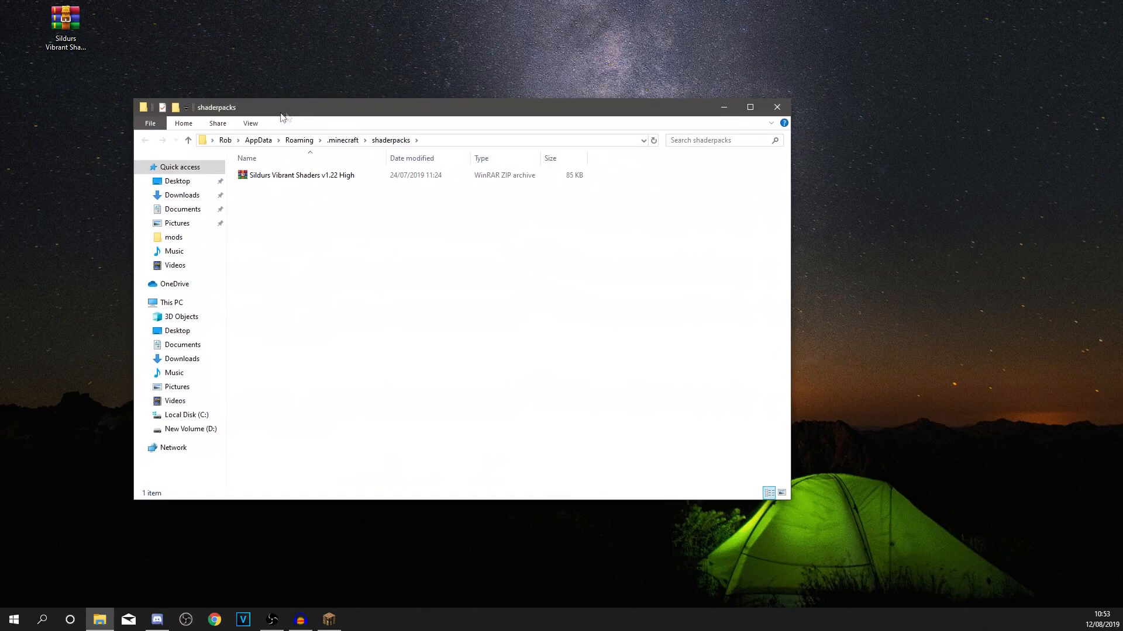
# Step: Add the Sildurs Vibrant Shaders v1.22 Medium zip to the shaderpacks folder beside High
pyautogui.click(301, 174)
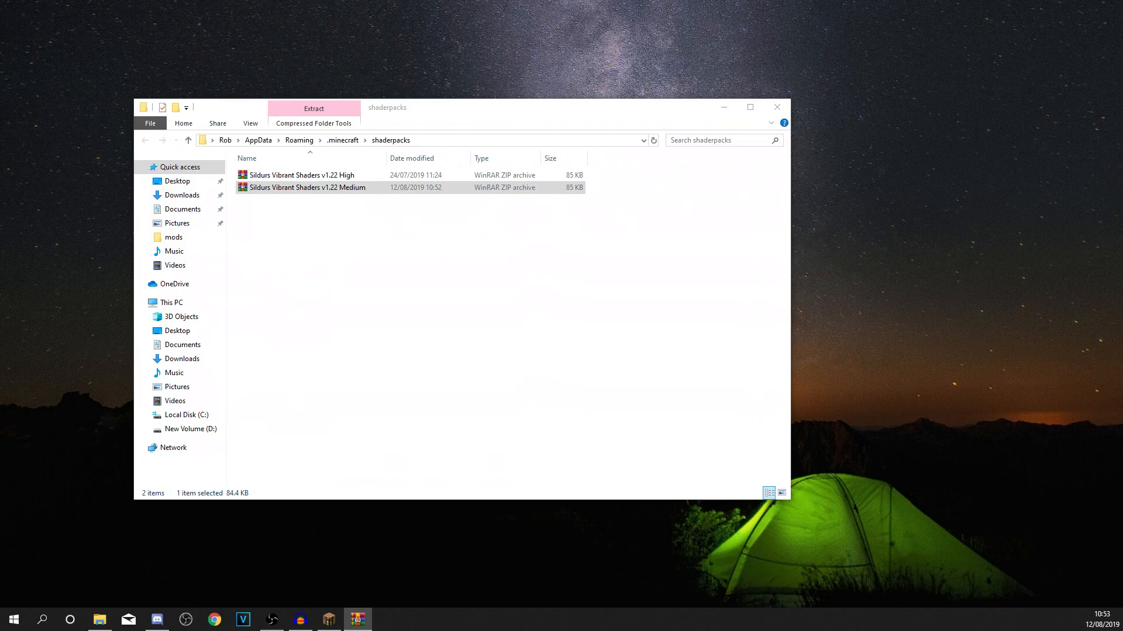
pyautogui.doubleClick(306, 187)
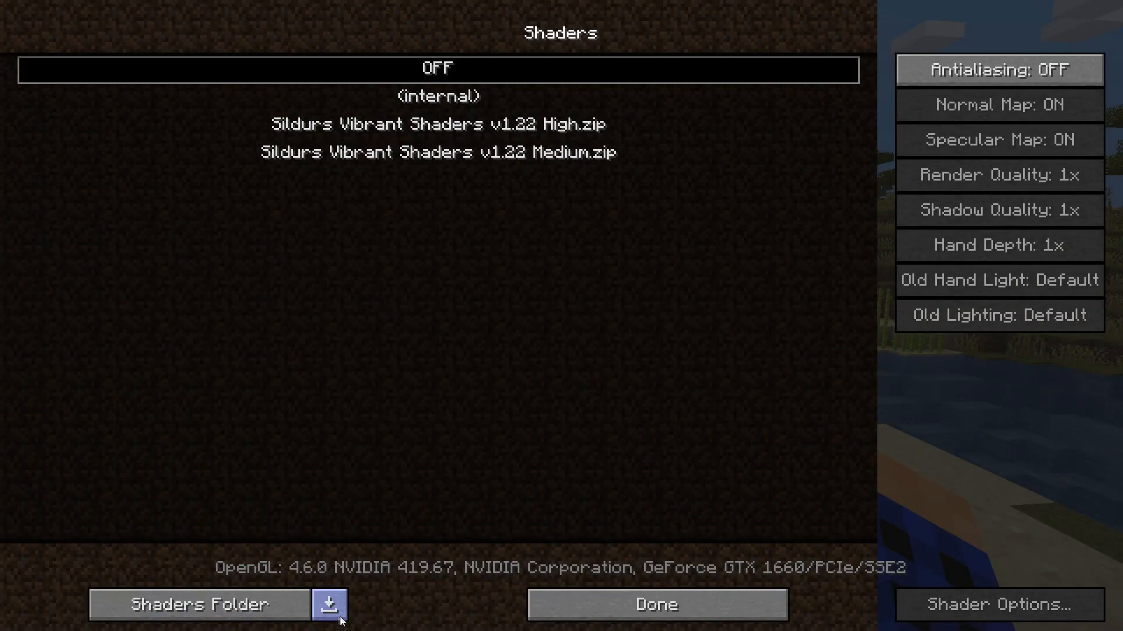
# Step: Refresh the shader list and make Sildurs Vibrant Shaders v1.22 High the active pack
pyautogui.click(655, 604)
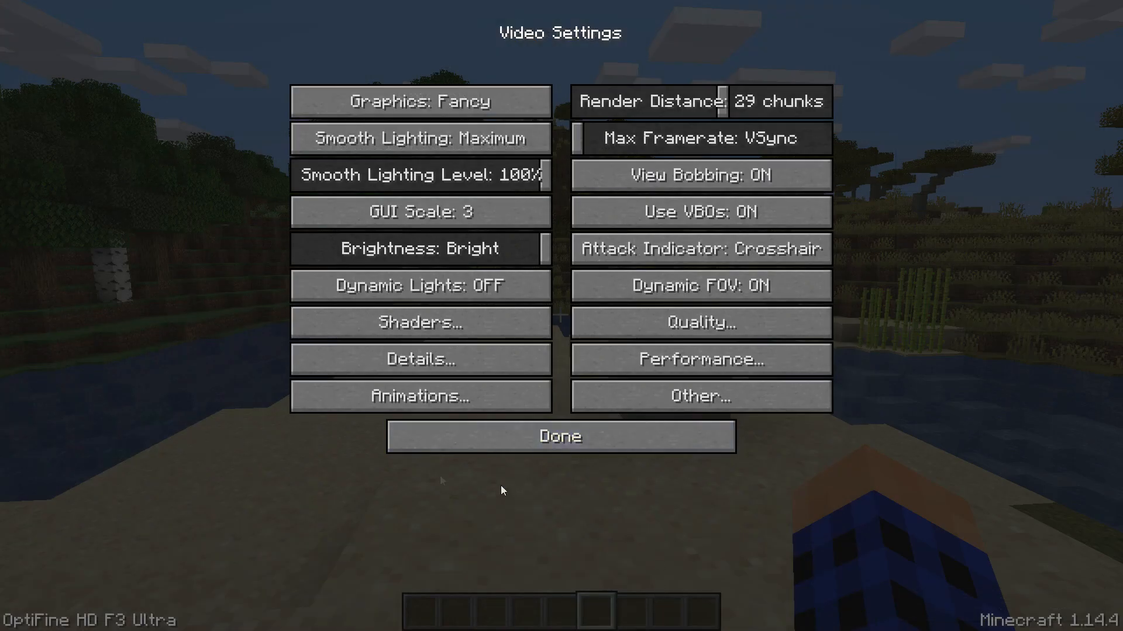
pyautogui.moveTo(420, 323)
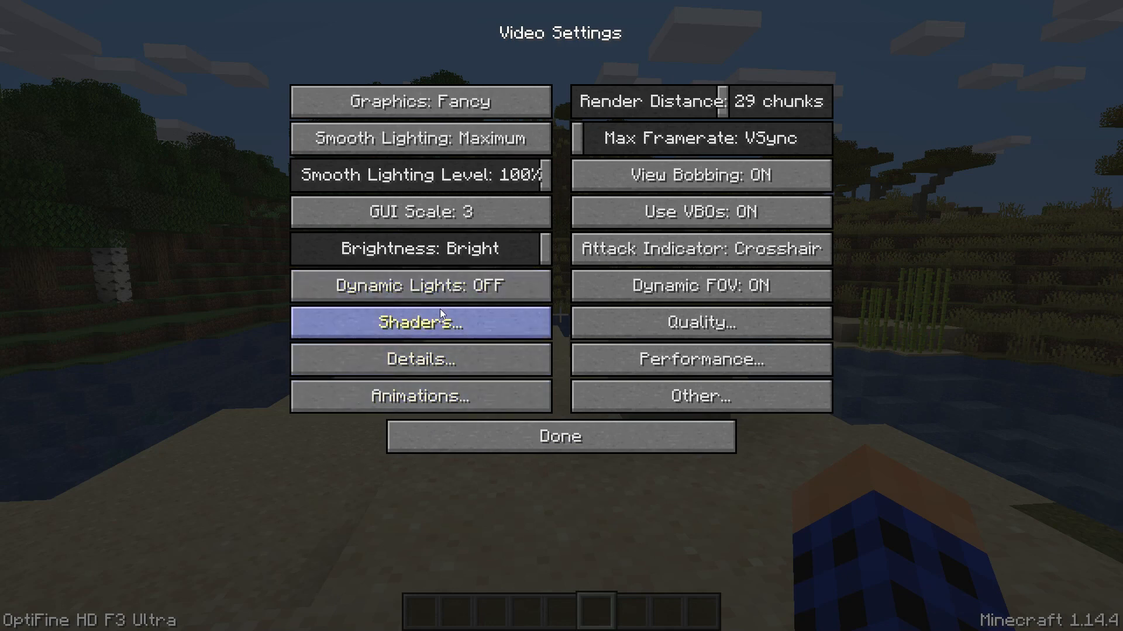
pyautogui.click(419, 322)
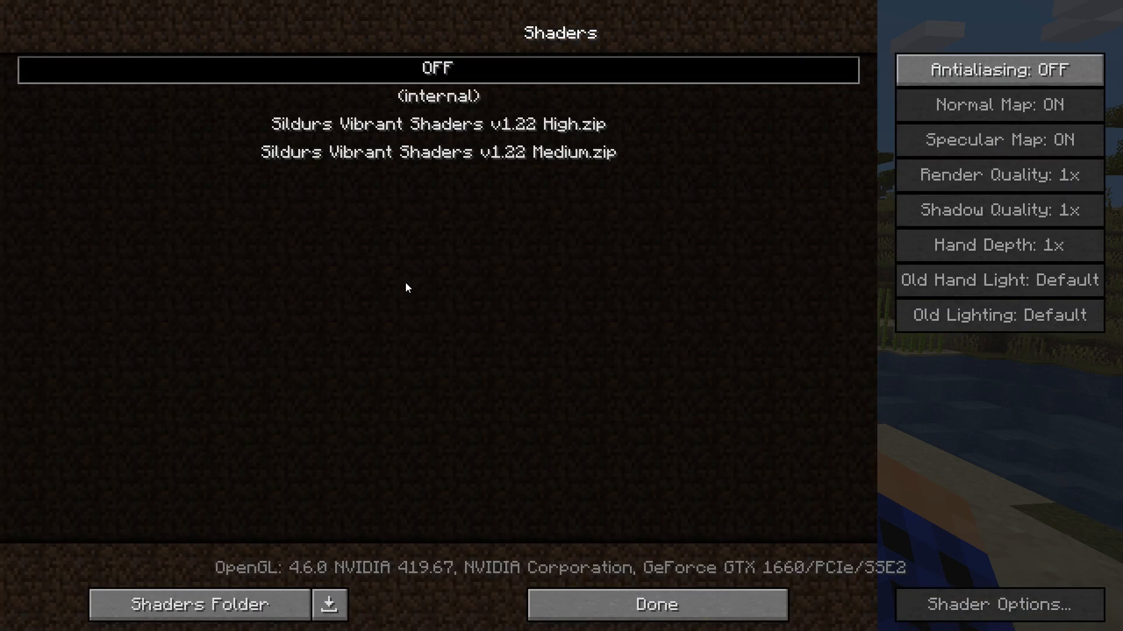
pyautogui.click(436, 124)
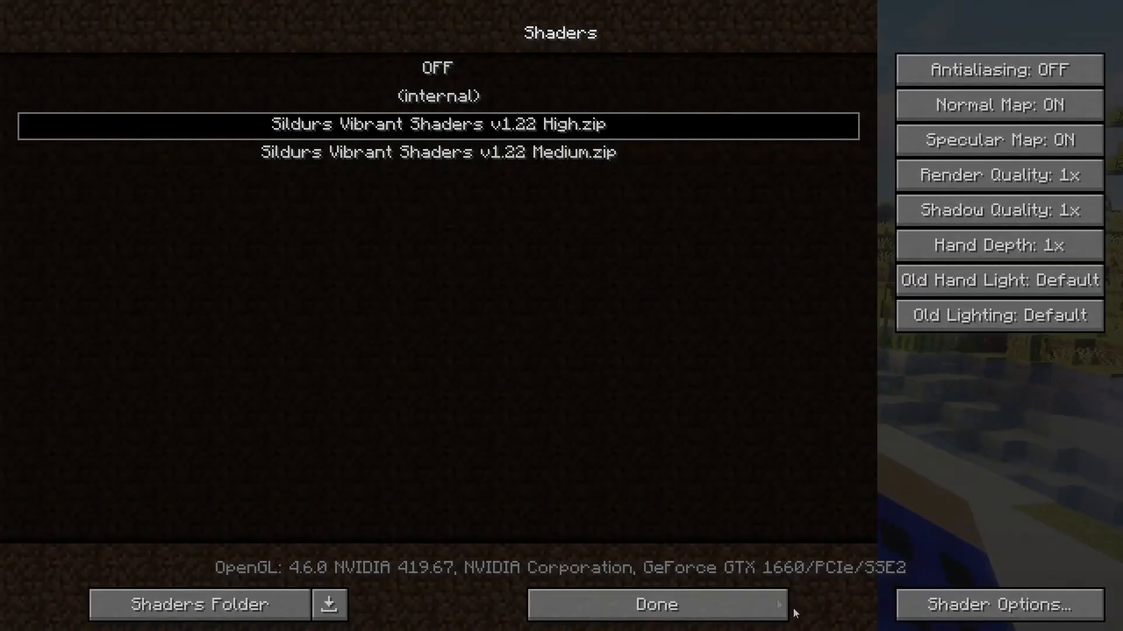
pyautogui.click(655, 605)
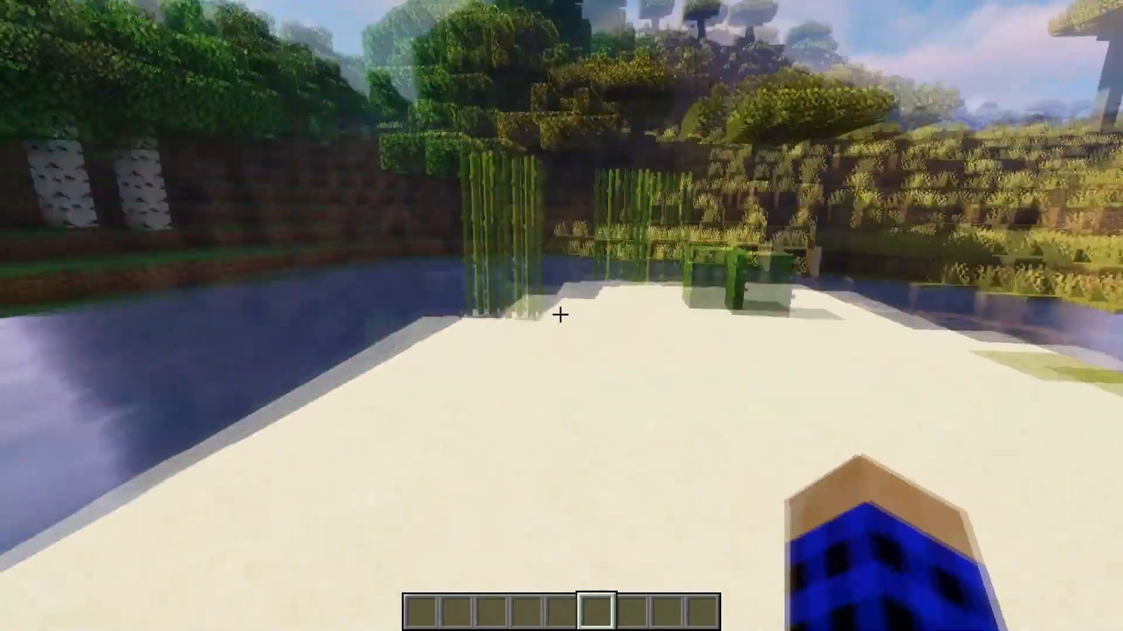
pyautogui.moveTo(561, 316)
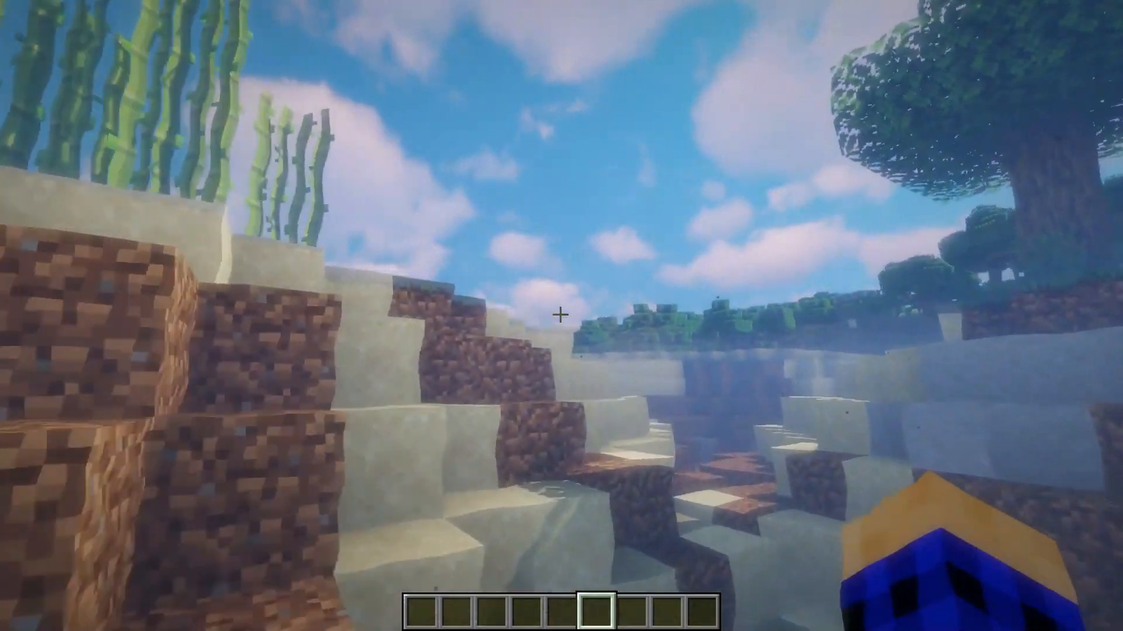
pyautogui.moveTo(561, 315)
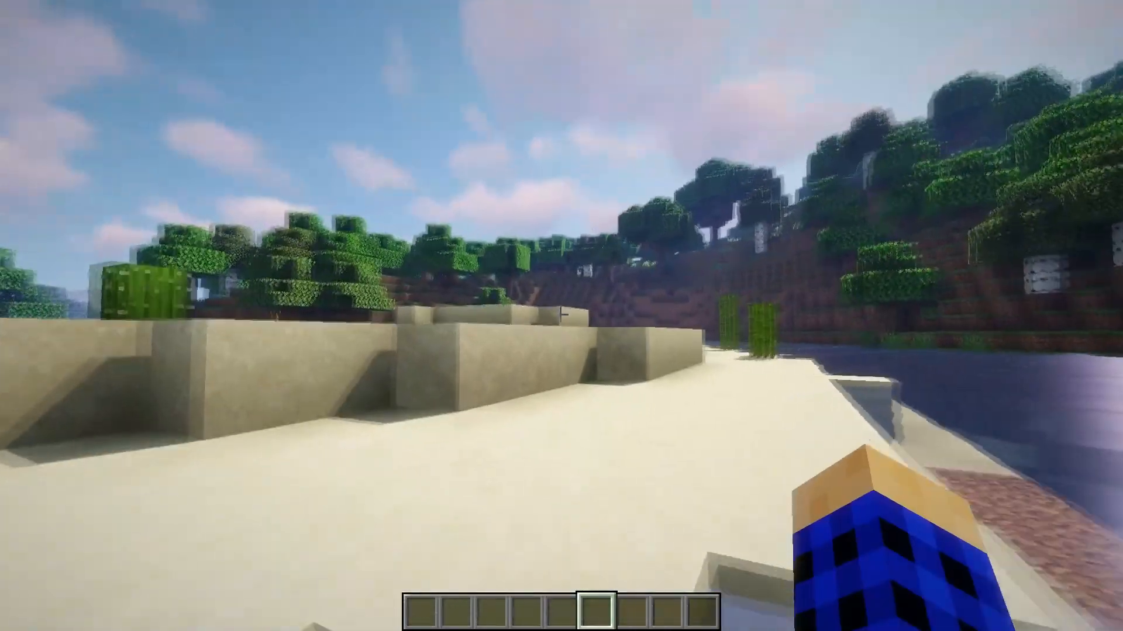
pyautogui.moveTo(561, 315)
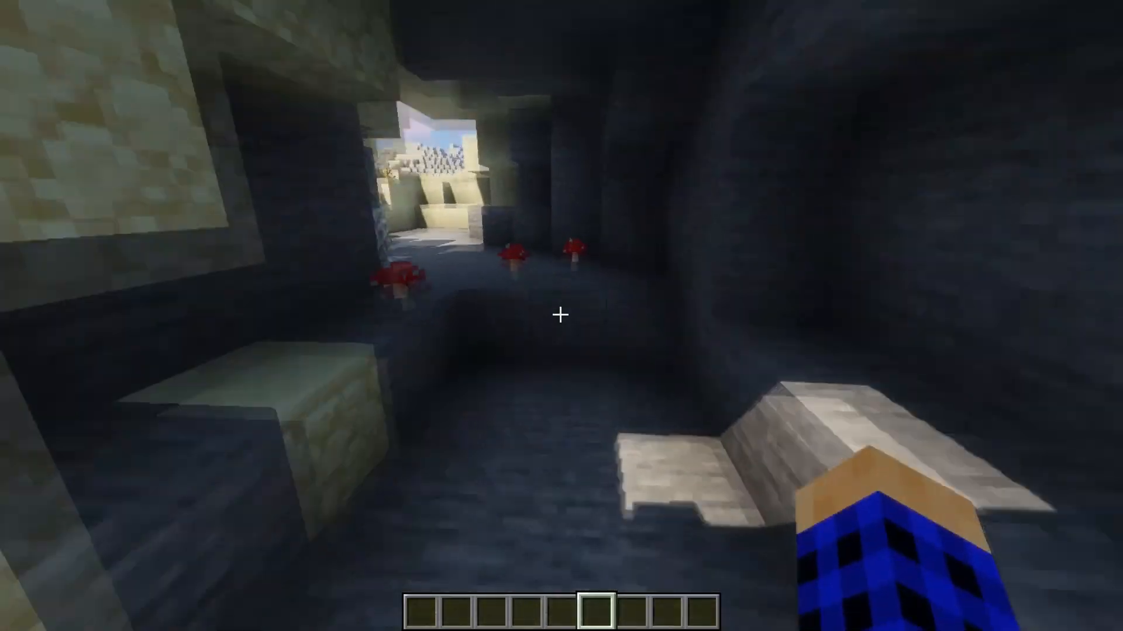
# Step: Search the creative inventory for 'torch' and leave with a torch ready in the hotbar
pyautogui.press('e')
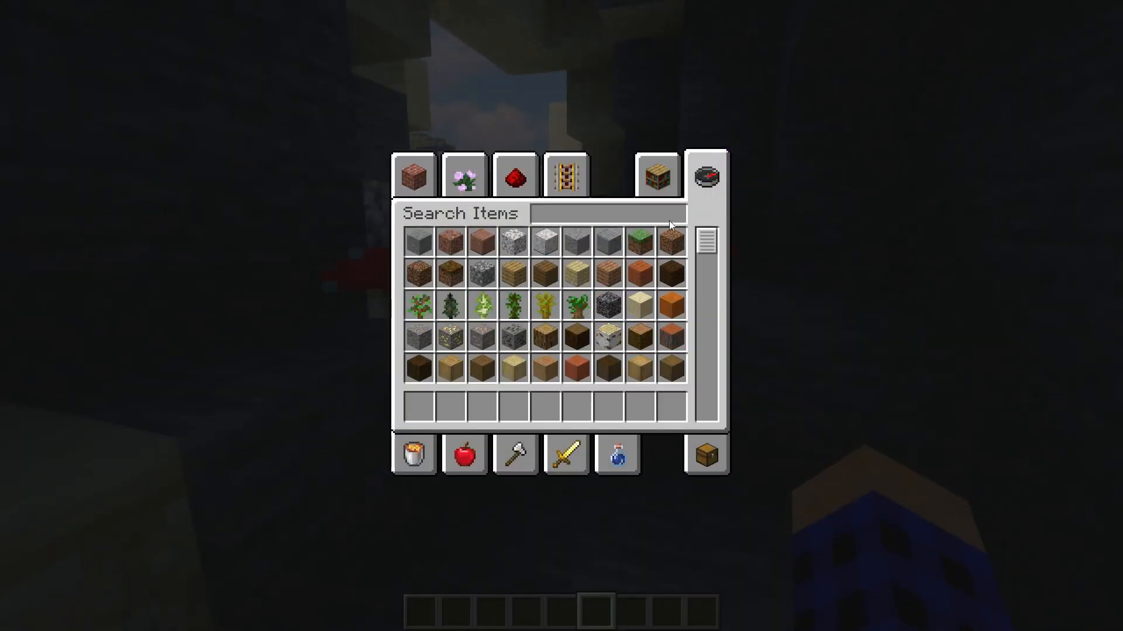
pyautogui.write('torch')
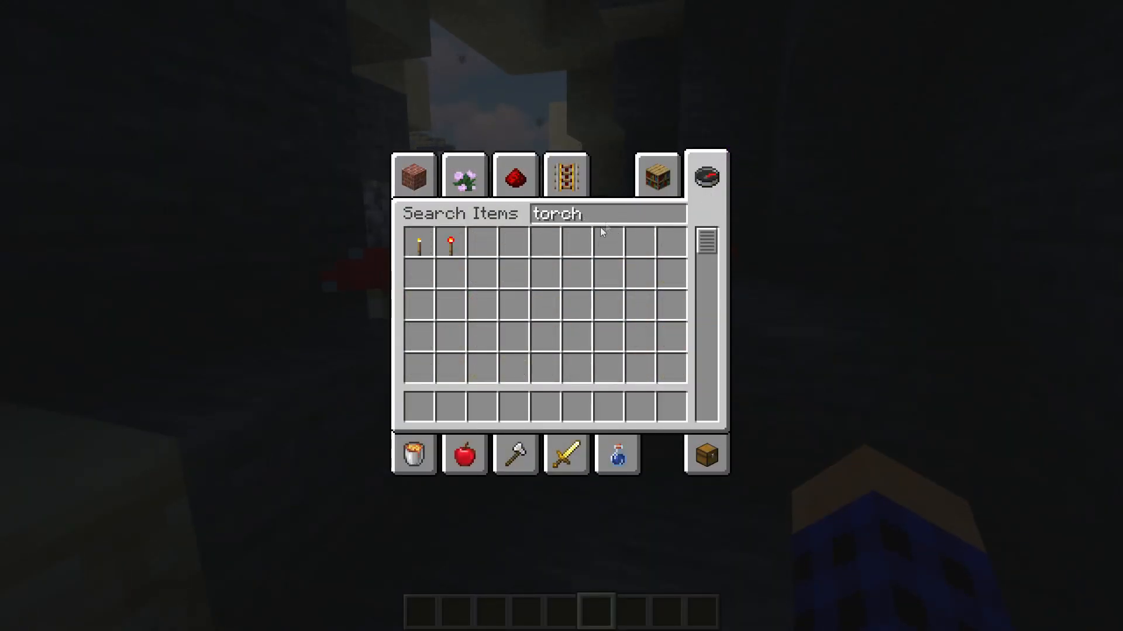
pyautogui.press('Escape')
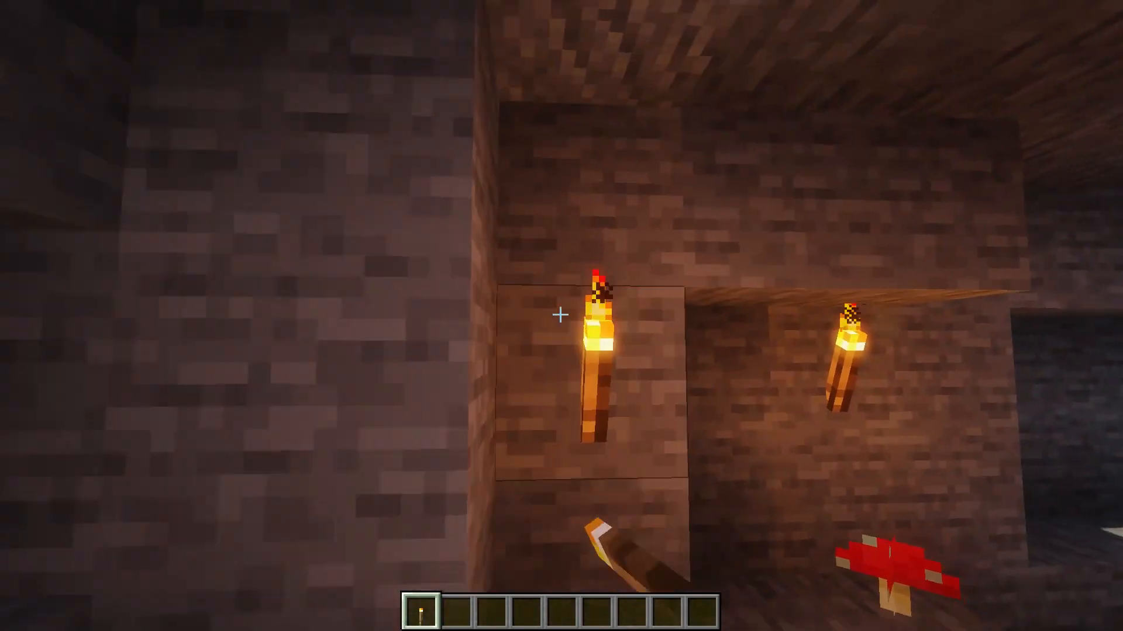
pyautogui.moveTo(561, 316)
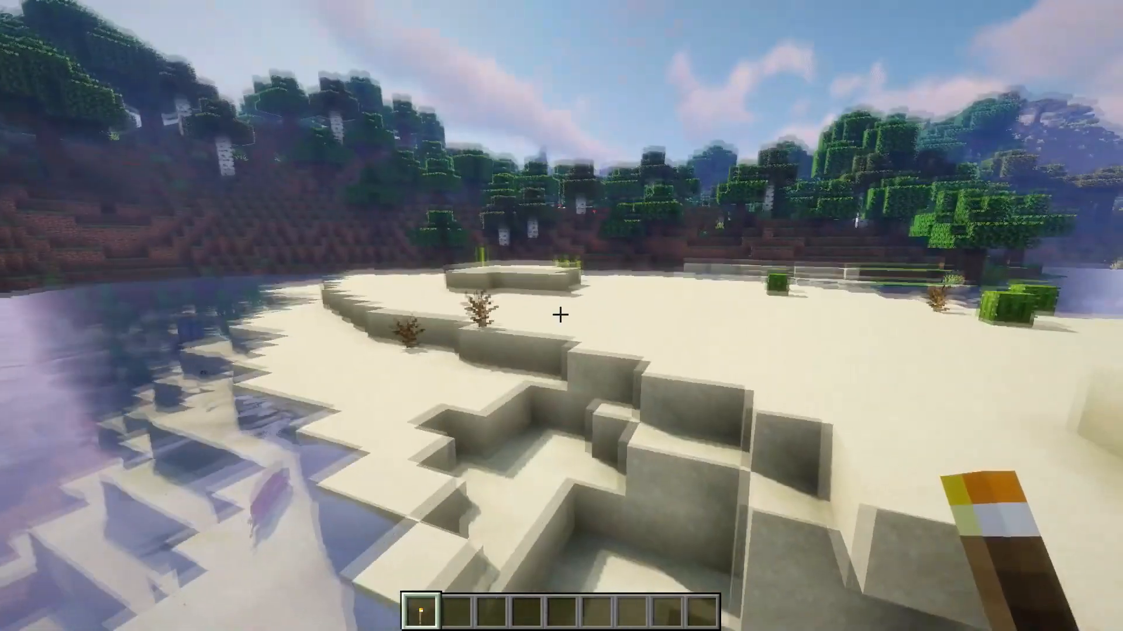
pyautogui.moveTo(561, 315)
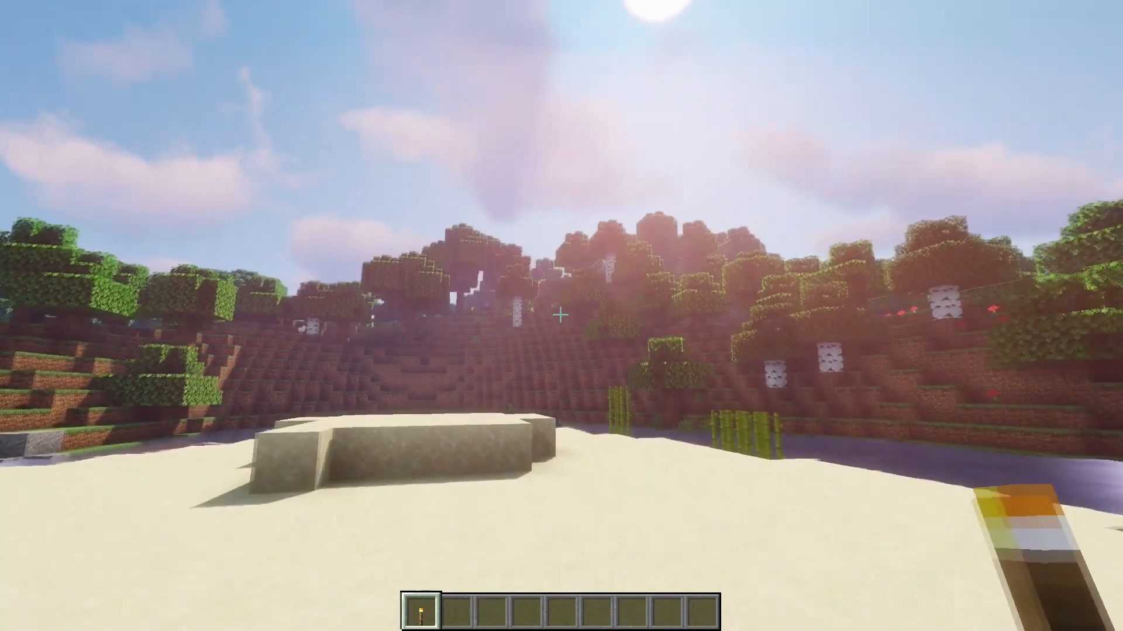
pyautogui.moveTo(561, 316)
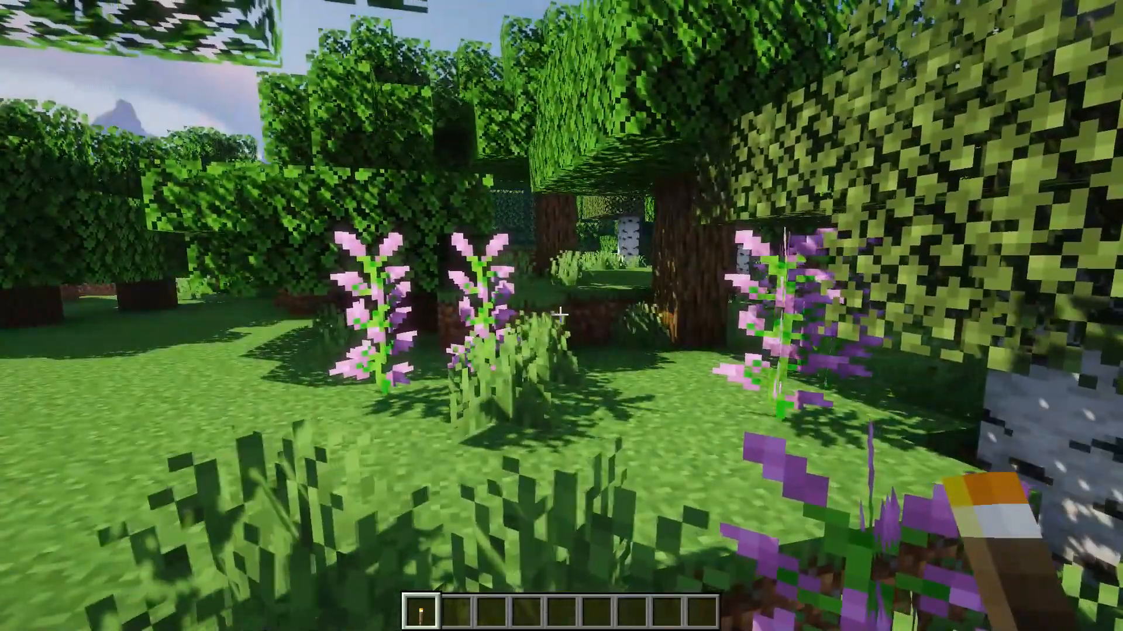
pyautogui.moveTo(561, 315)
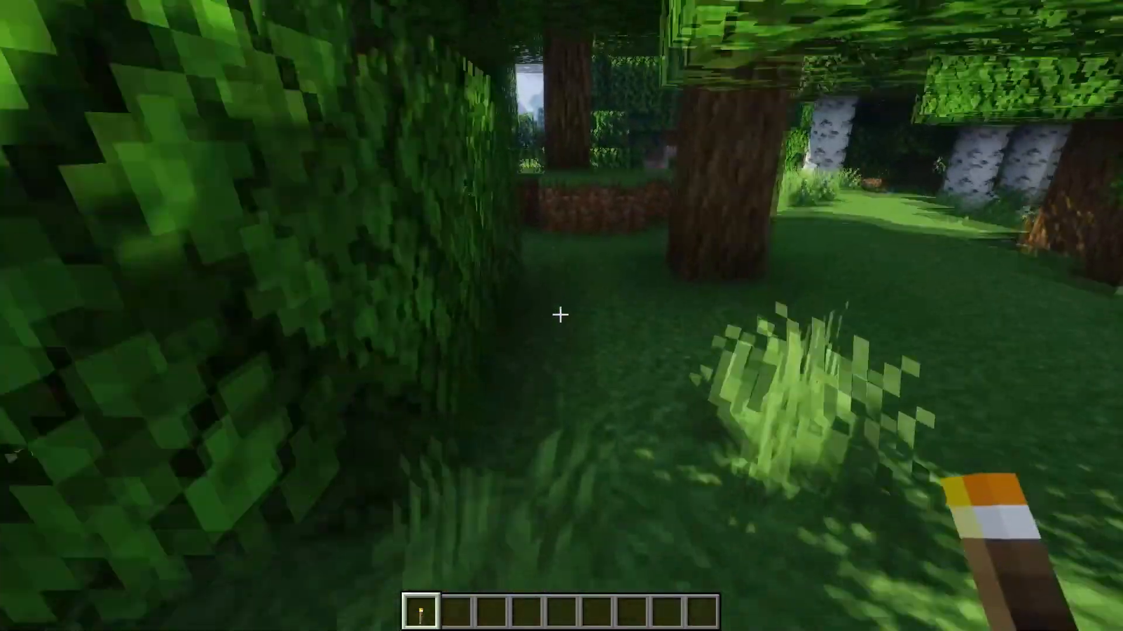